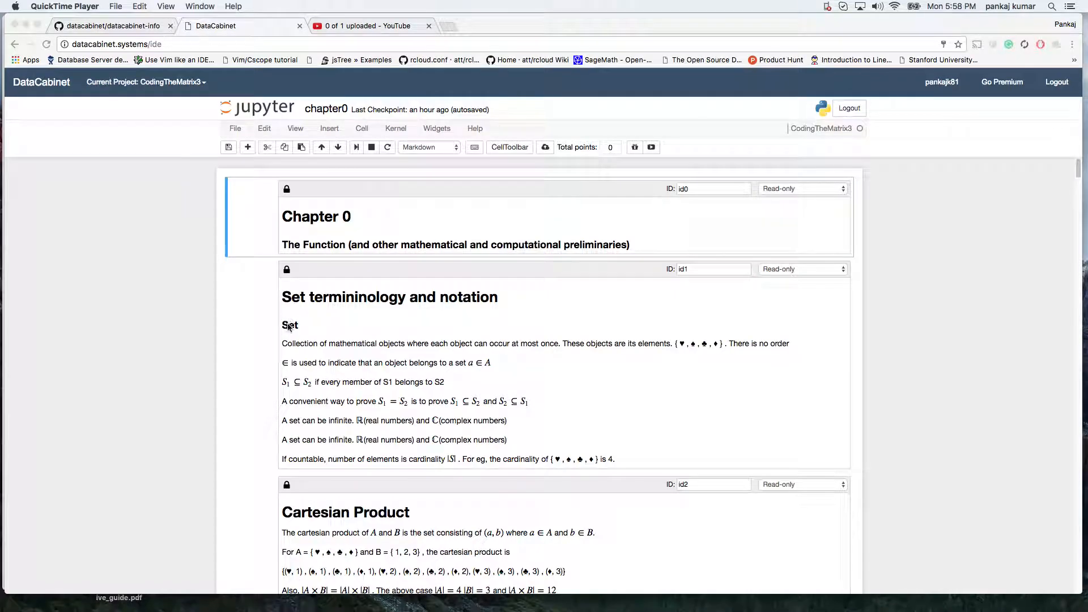
{"action": "mouse_move", "coordinate": [358, 204]}
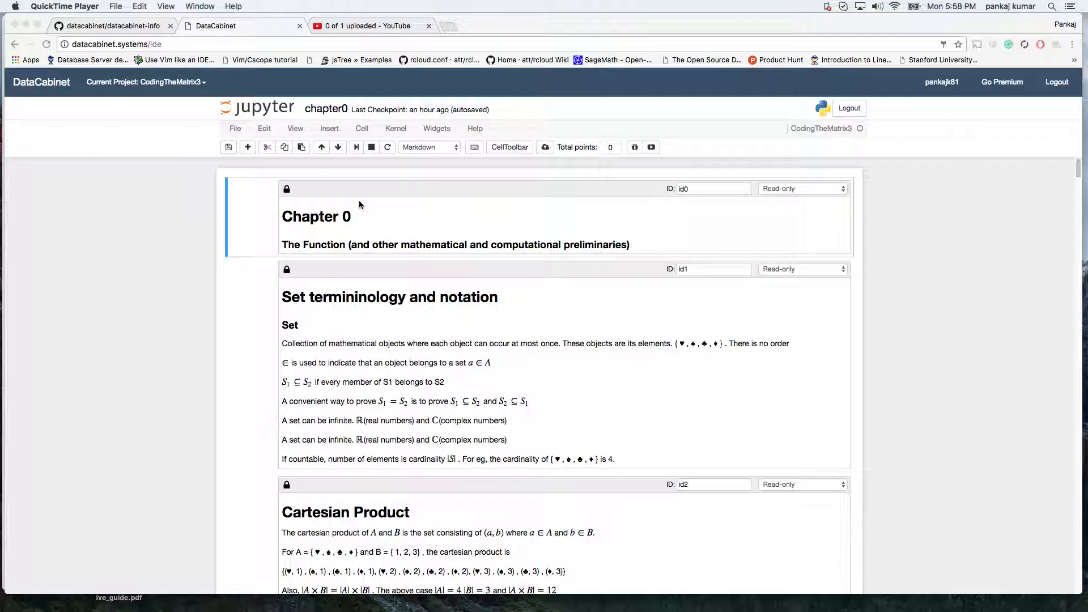
{"action": "mouse_move", "coordinate": [367, 199]}
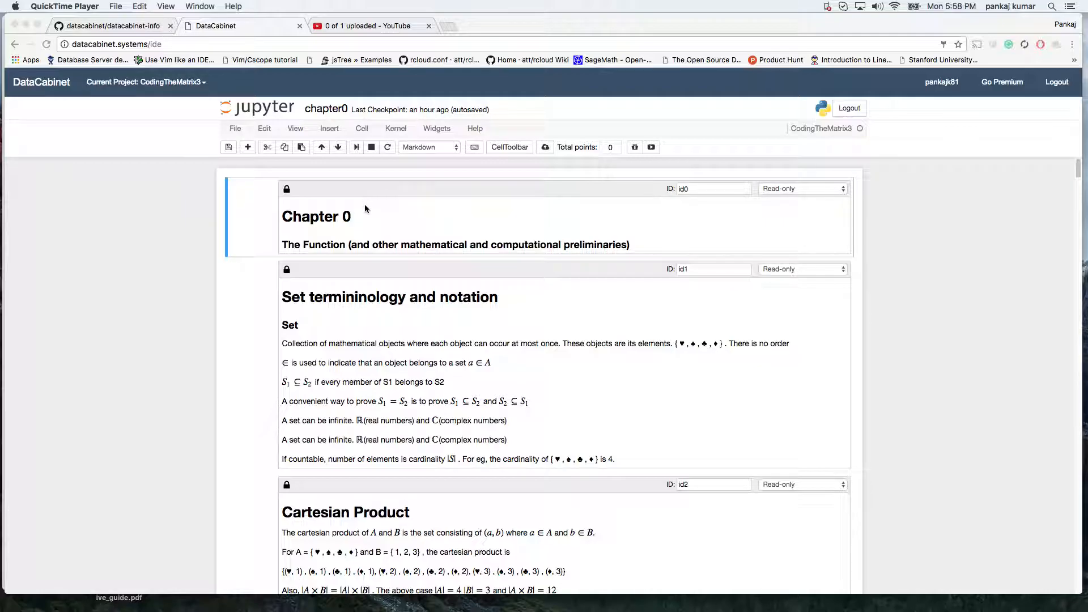
{"action": "mouse_move", "coordinate": [340, 262]}
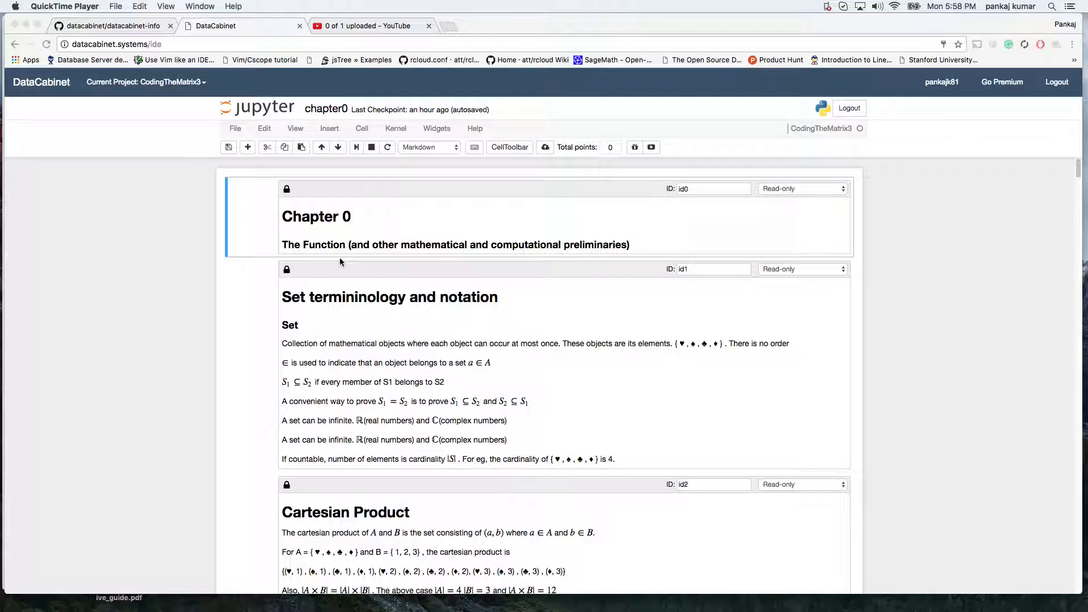
{"action": "mouse_move", "coordinate": [409, 352]}
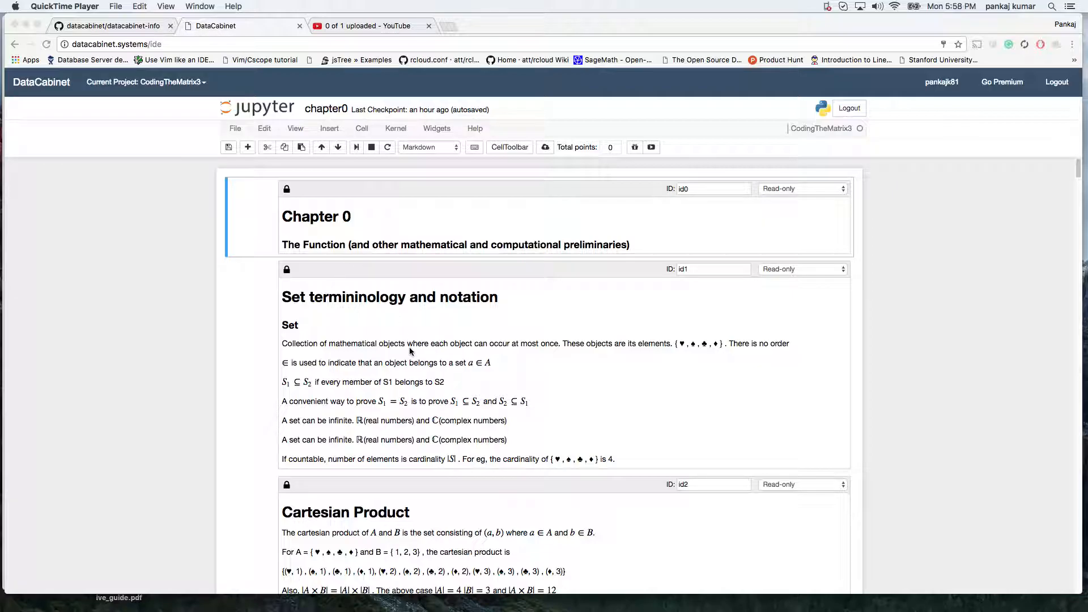
{"action": "mouse_move", "coordinate": [656, 151]}
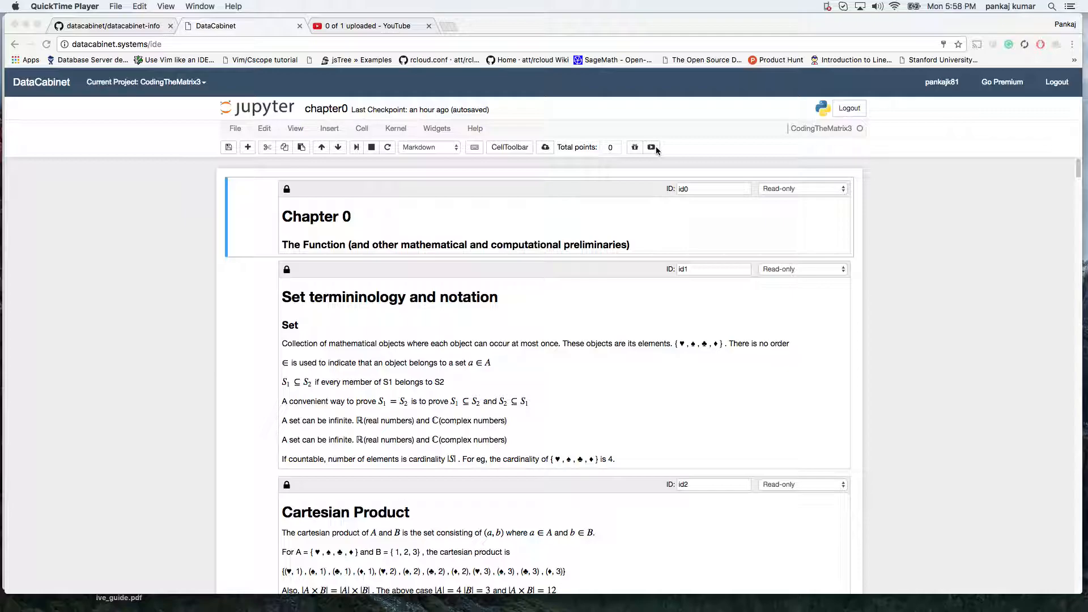
- Start the chapter0 RISE slideshow and advance to the 'Set terminology and notation' slide
{"action": "left_click", "coordinate": [651, 148]}
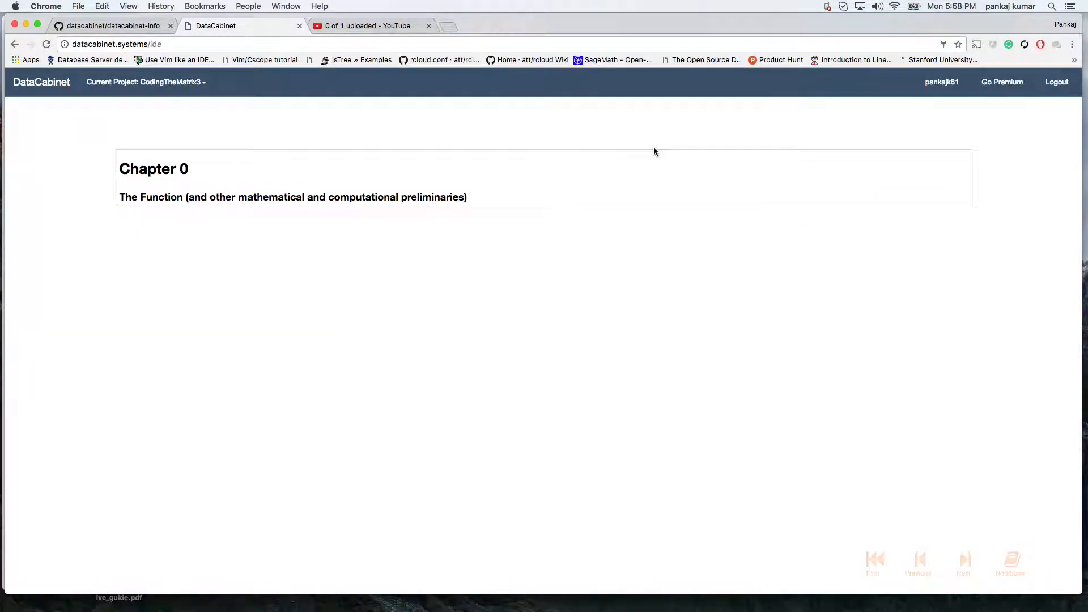
{"action": "left_click", "coordinate": [963, 559]}
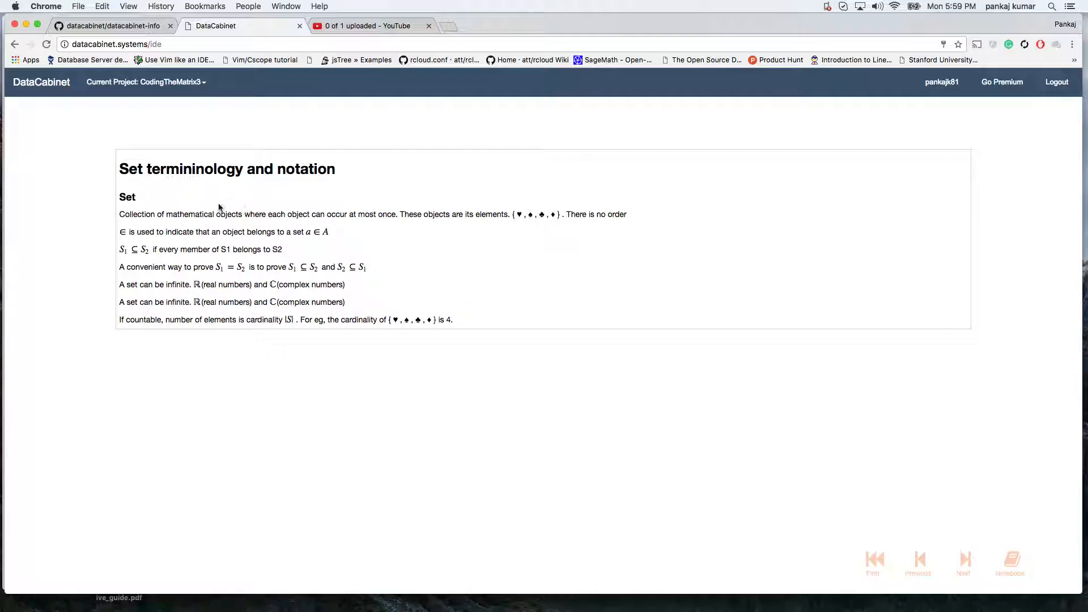
{"action": "mouse_move", "coordinate": [291, 277]}
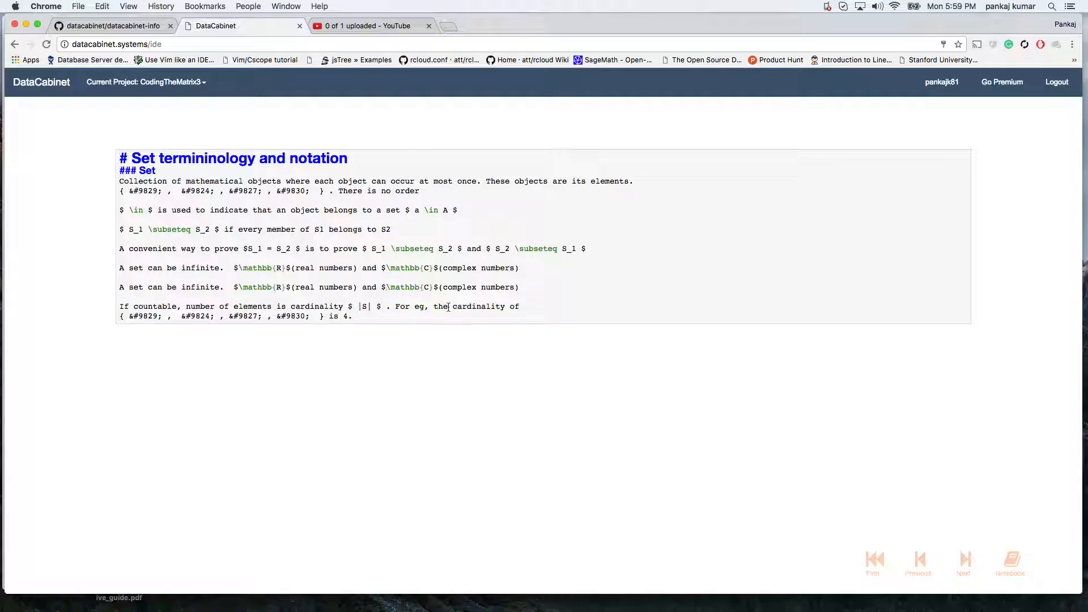
{"action": "mouse_move", "coordinate": [398, 238]}
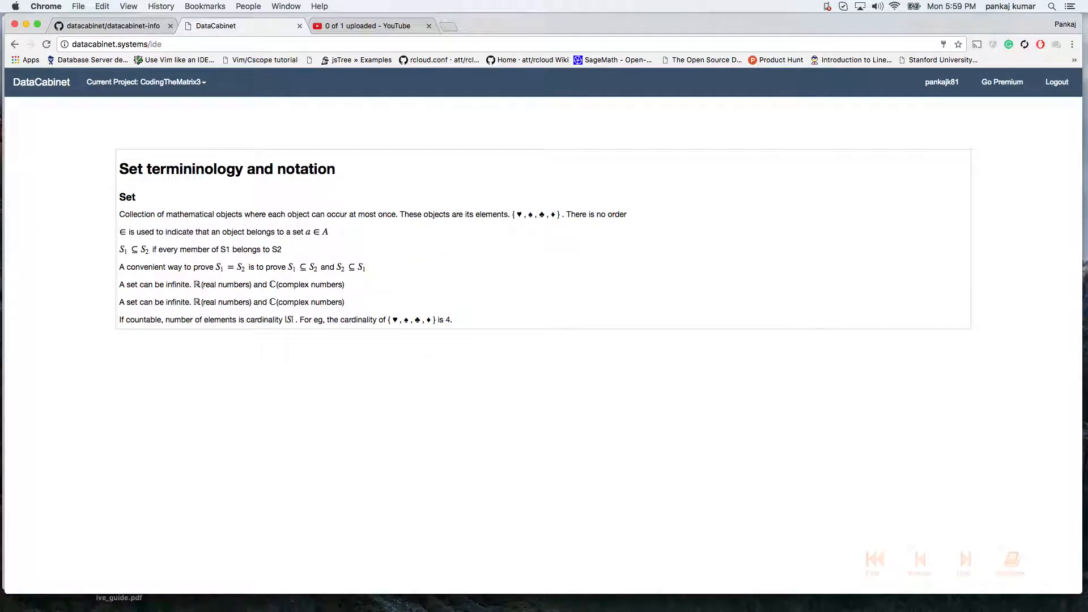
{"action": "mouse_move", "coordinate": [984, 547]}
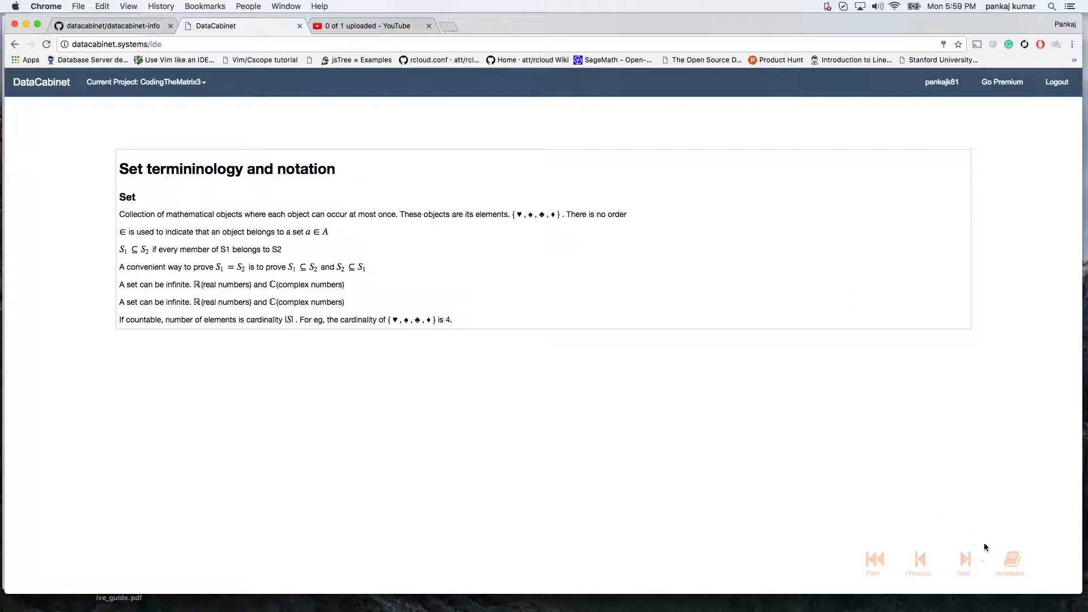
- Exit the chapter0 slideshow back to the notebook view
{"action": "left_click", "coordinate": [1010, 559]}
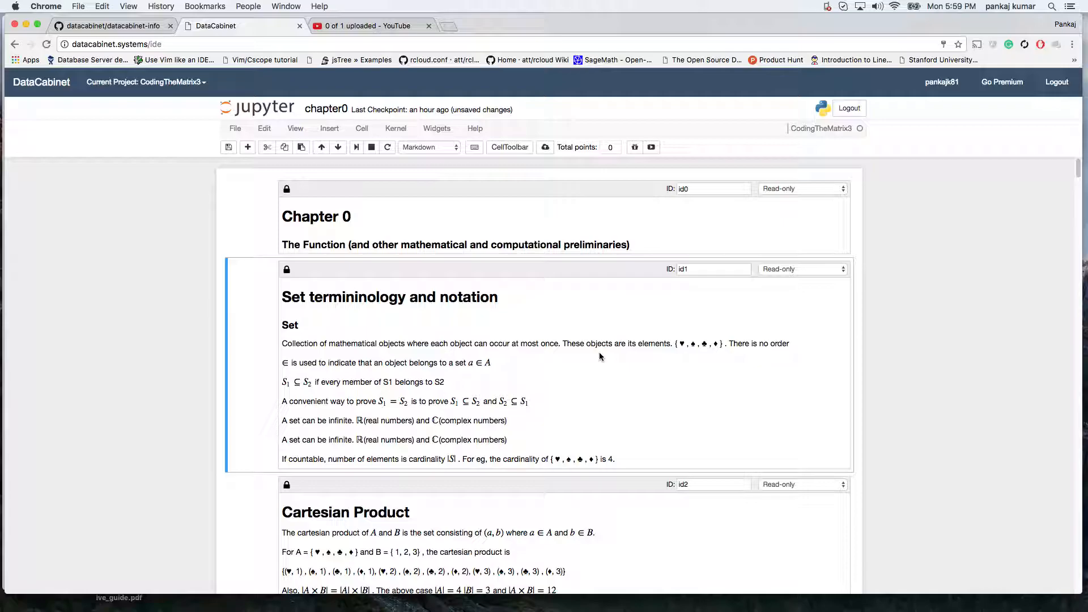
{"action": "mouse_move", "coordinate": [470, 265]}
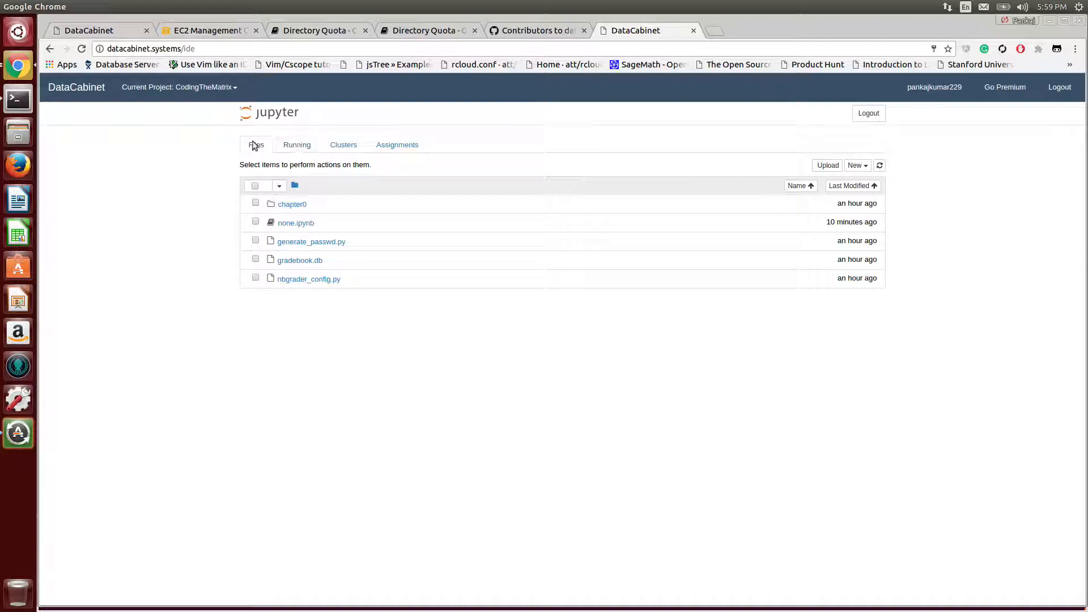
{"action": "mouse_move", "coordinate": [353, 252]}
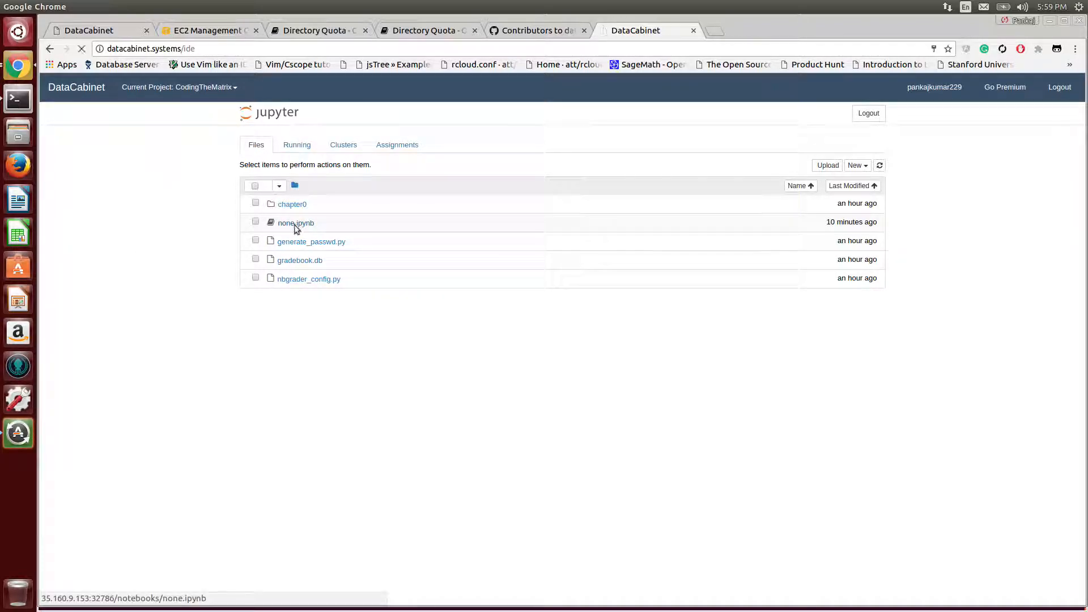
- Open none.ipynb, check the Running list, and return to the Files list
{"action": "left_click", "coordinate": [295, 223]}
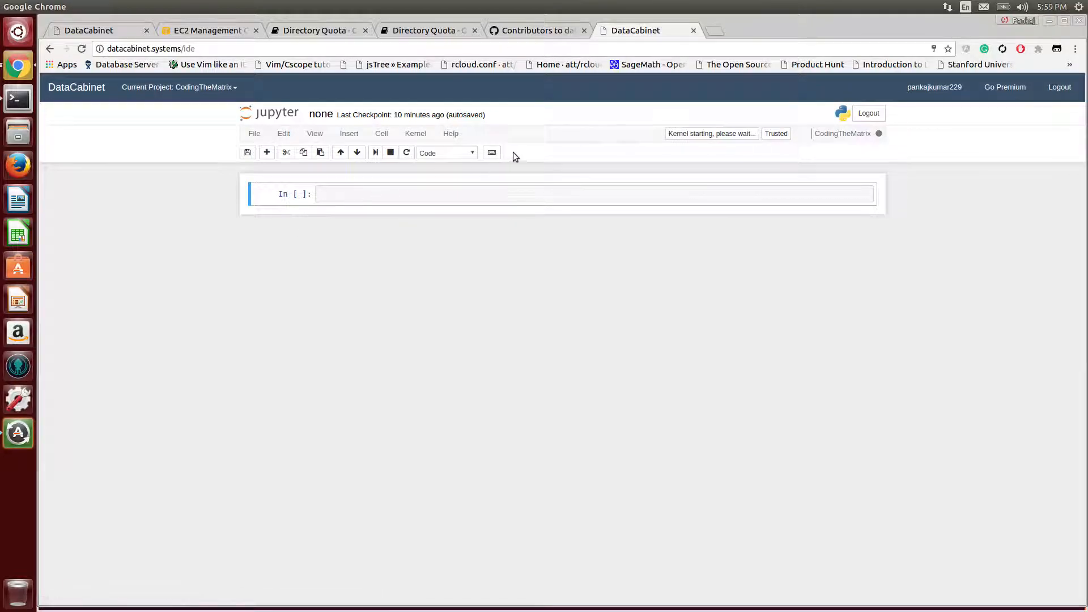
{"action": "mouse_move", "coordinate": [531, 167]}
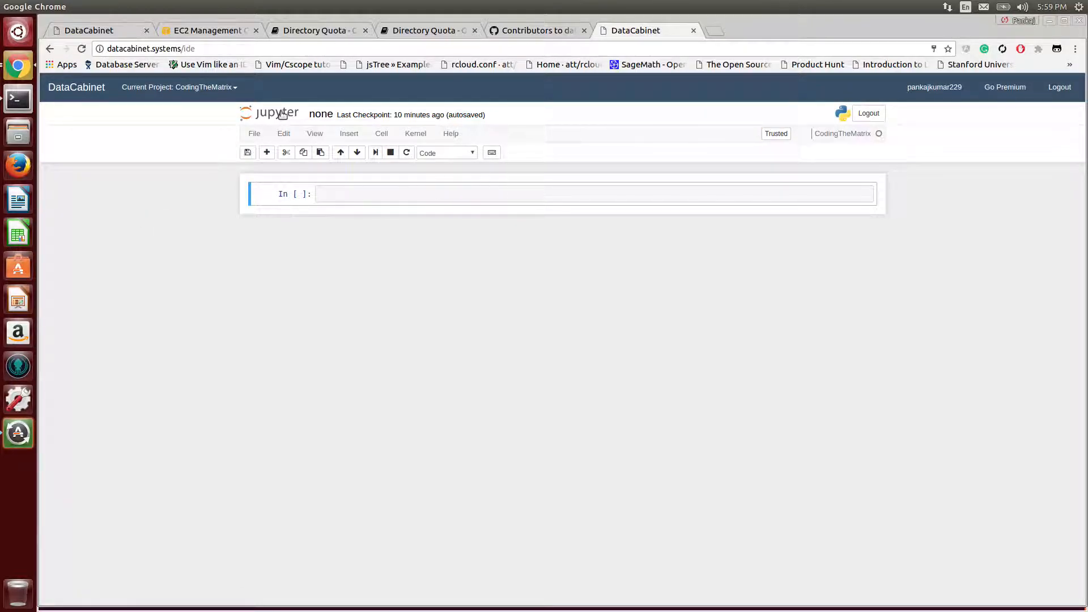
{"action": "mouse_move", "coordinate": [270, 114]}
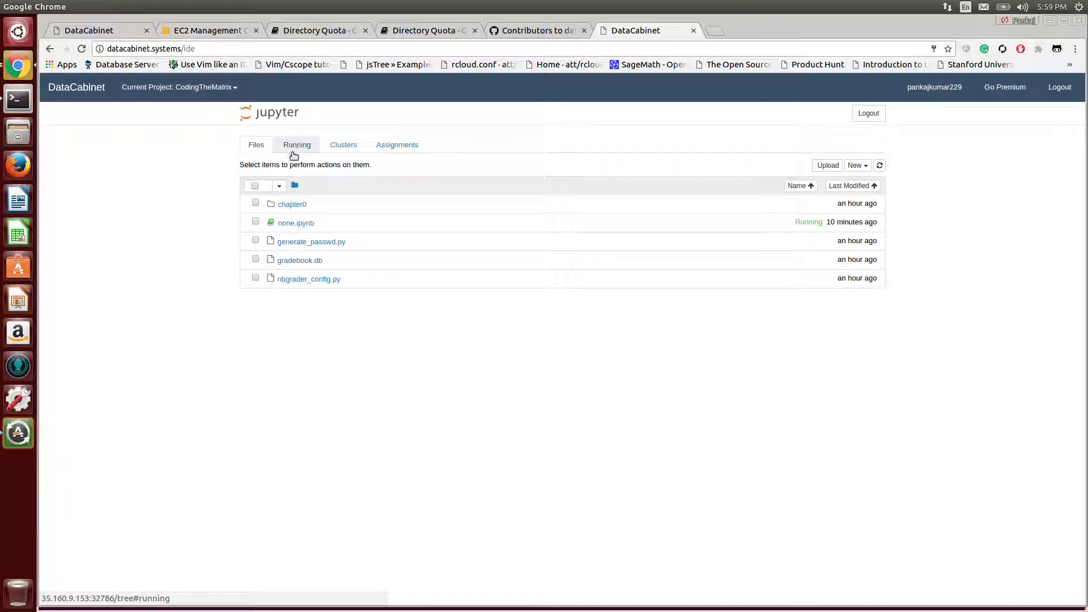
{"action": "left_click", "coordinate": [297, 144]}
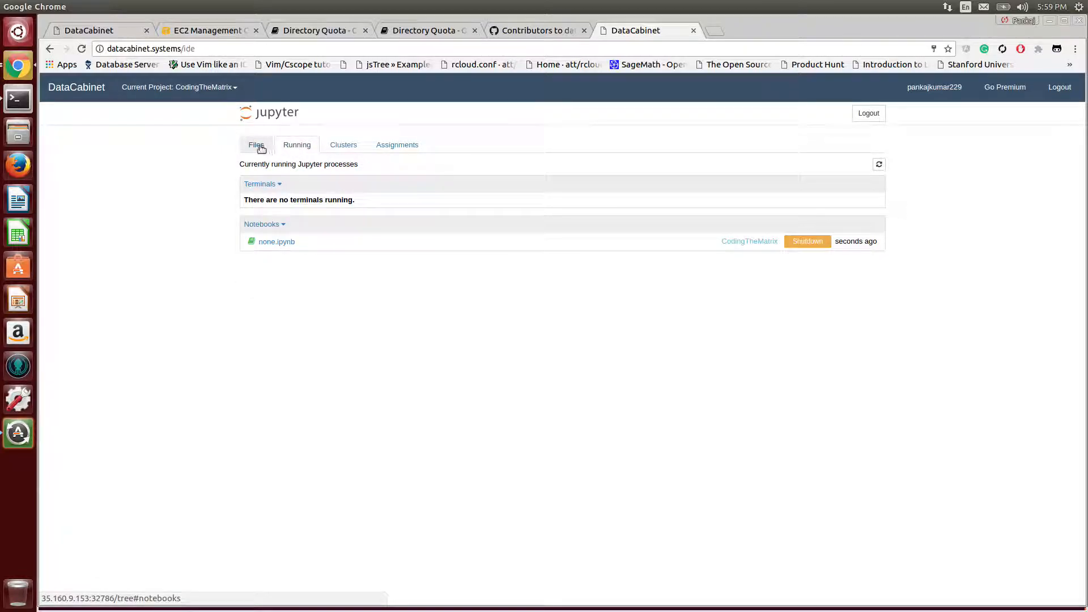
{"action": "left_click", "coordinate": [257, 145]}
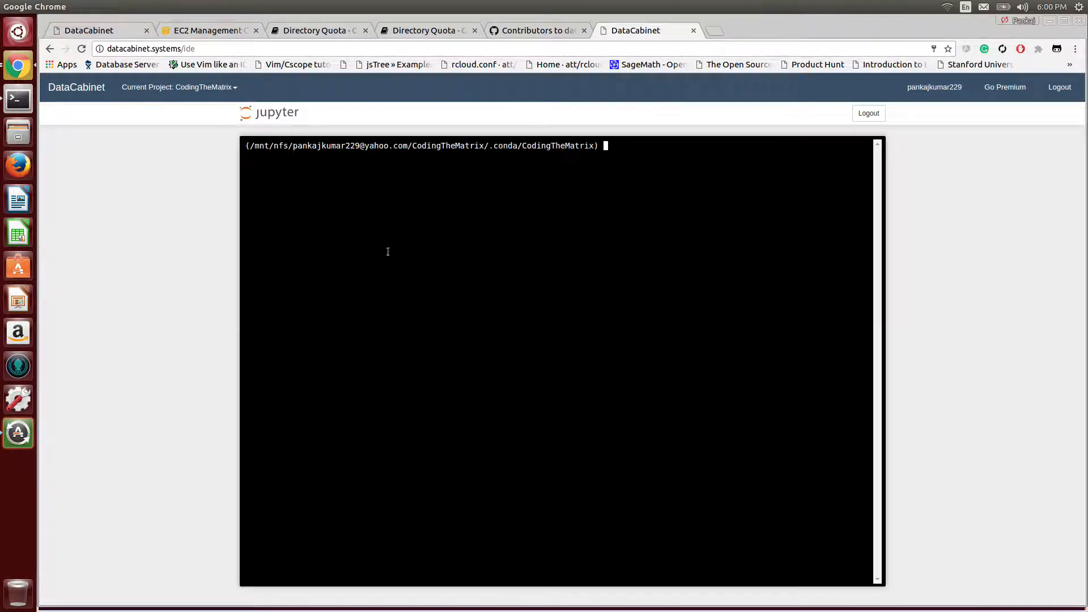
- Run 'conda install nbpresent' in the project terminal
{"action": "type", "text": "conda"}
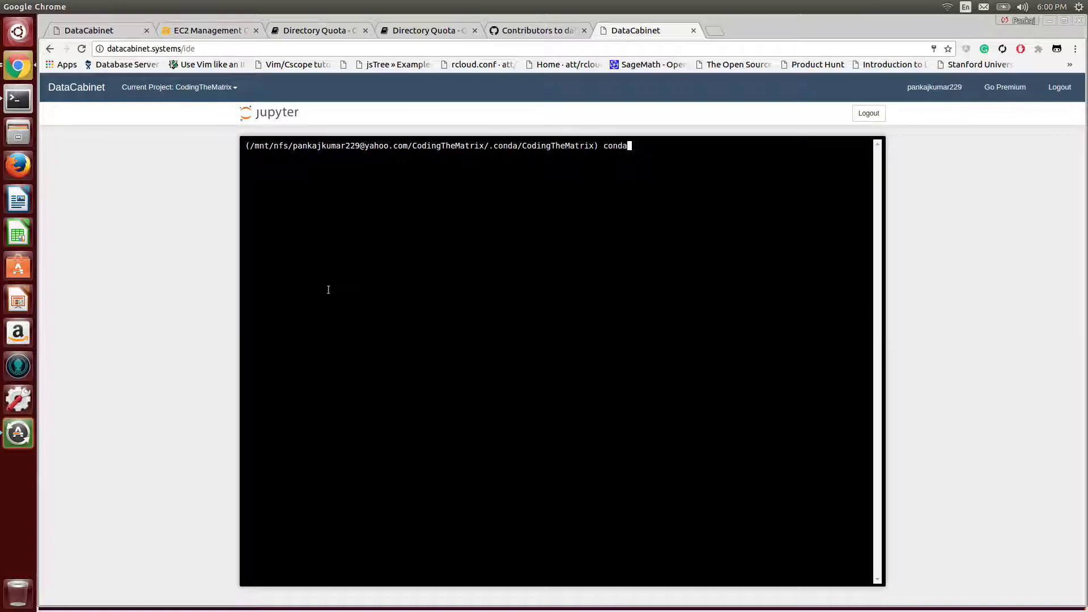
{"action": "type", "text": "install nb"}
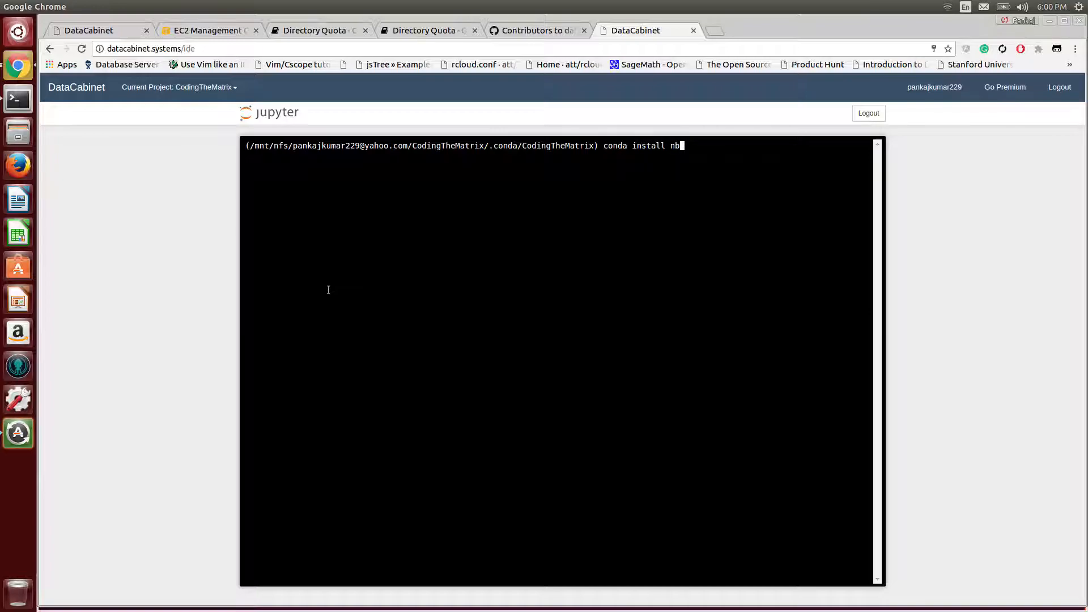
{"action": "type", "text": "present"}
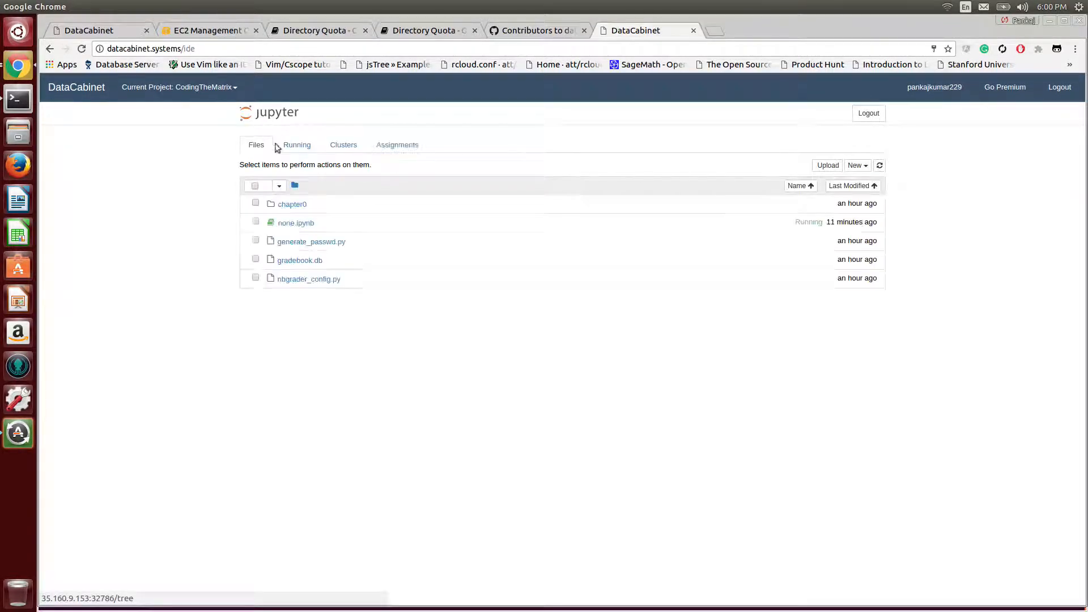
- Reopen none.ipynb, select its empty code cell, and open the View menu
{"action": "left_click", "coordinate": [295, 223]}
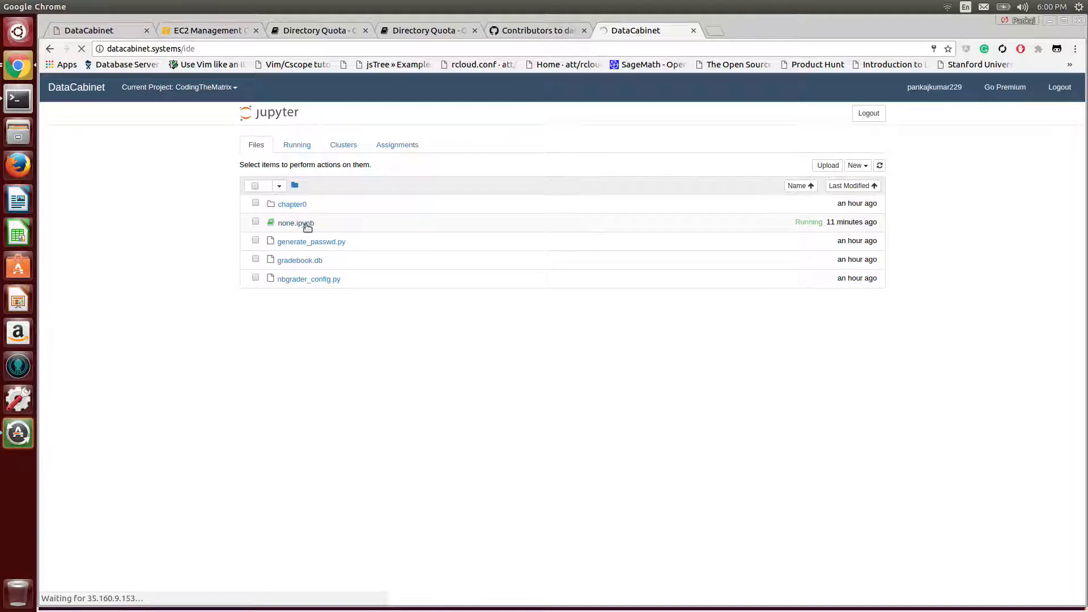
{"action": "left_click", "coordinate": [295, 222]}
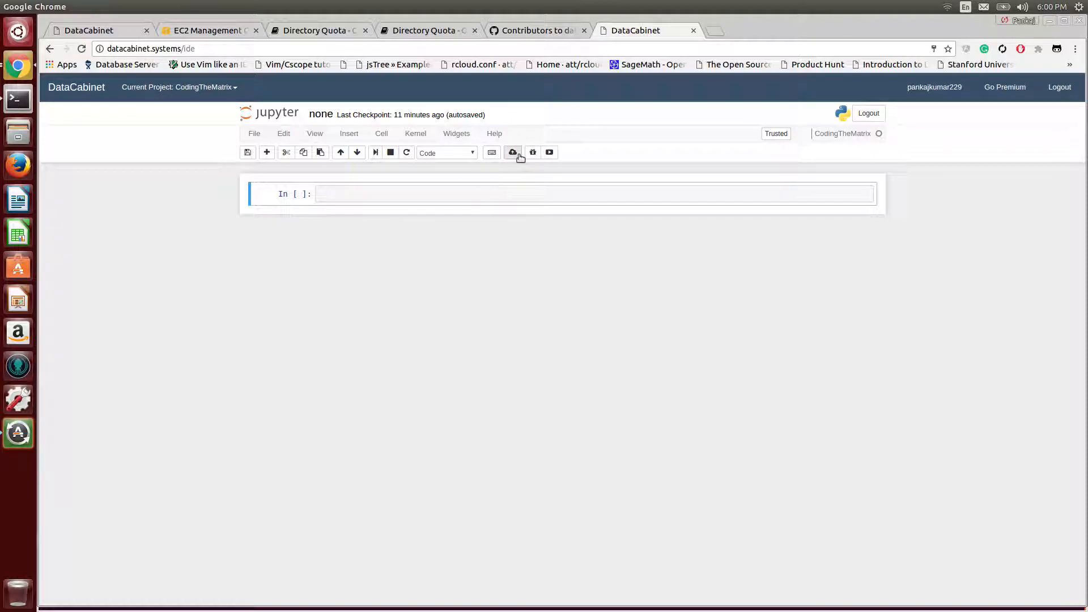
{"action": "left_click", "coordinate": [331, 194]}
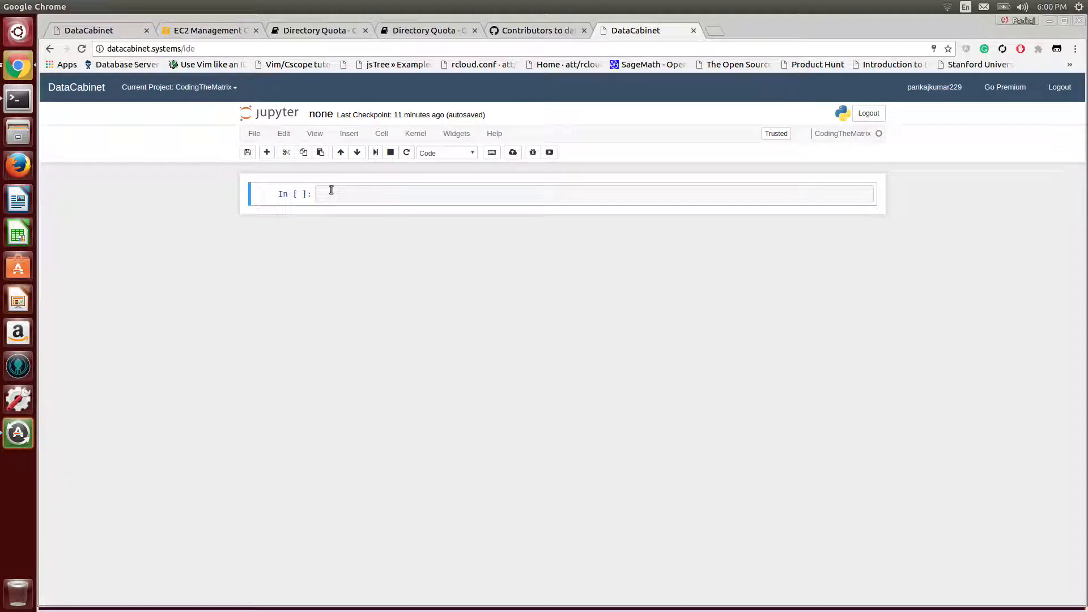
{"action": "left_click", "coordinate": [332, 193]}
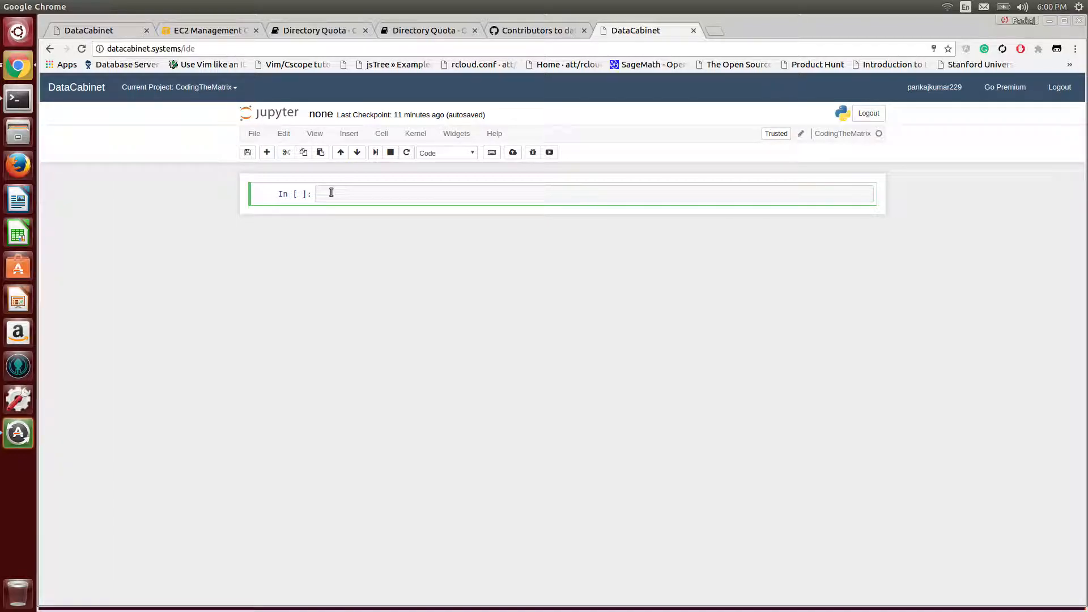
{"action": "left_click", "coordinate": [314, 133]}
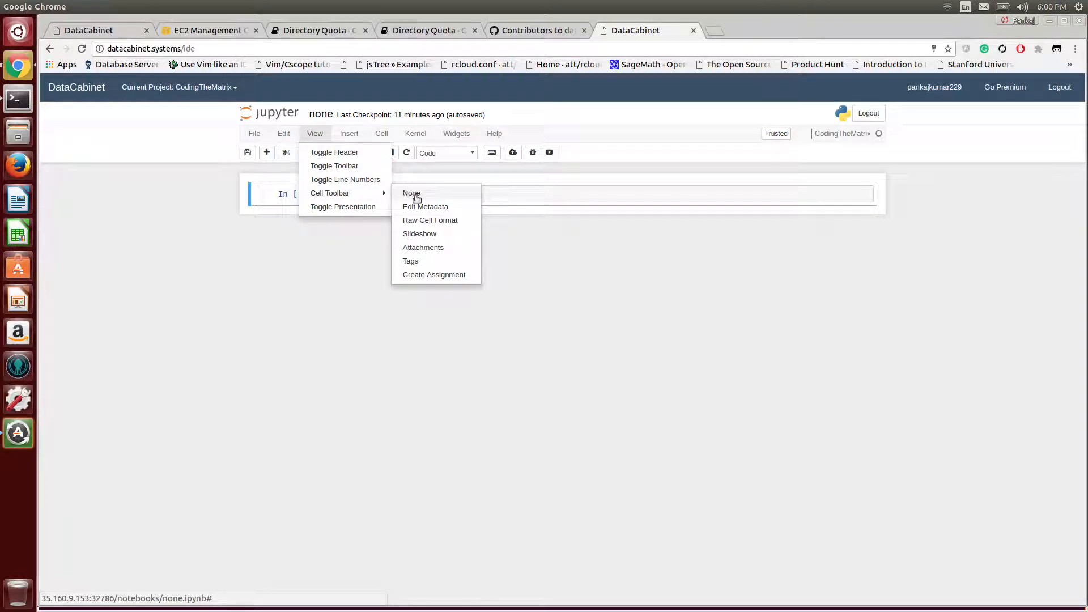
- Show the Slideshow cell toolbar and set the empty cell's Slide Type to Slide
{"action": "left_click", "coordinate": [419, 234]}
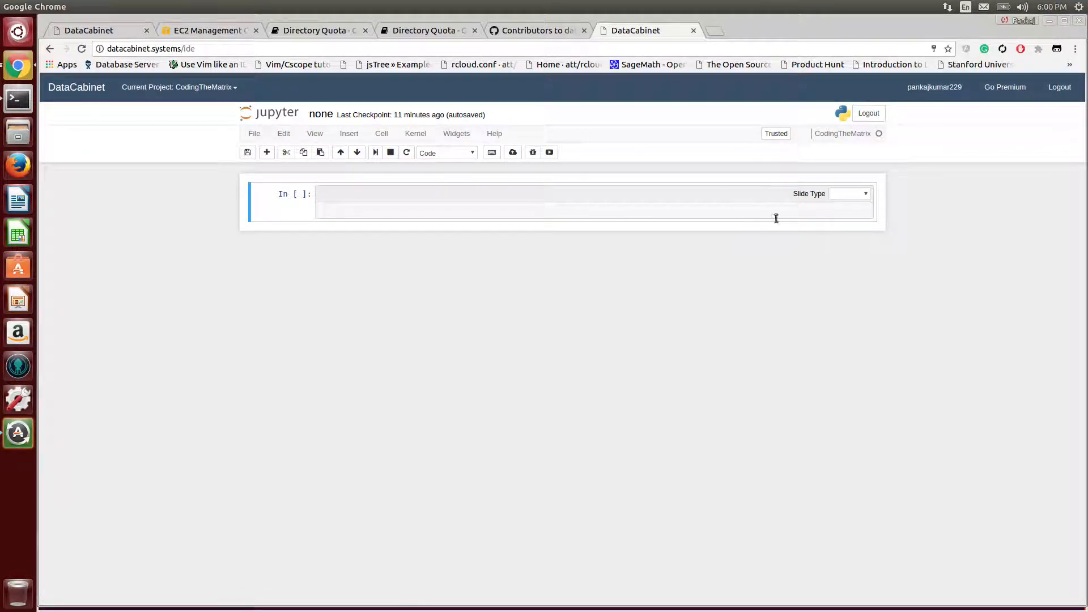
{"action": "left_click", "coordinate": [848, 194]}
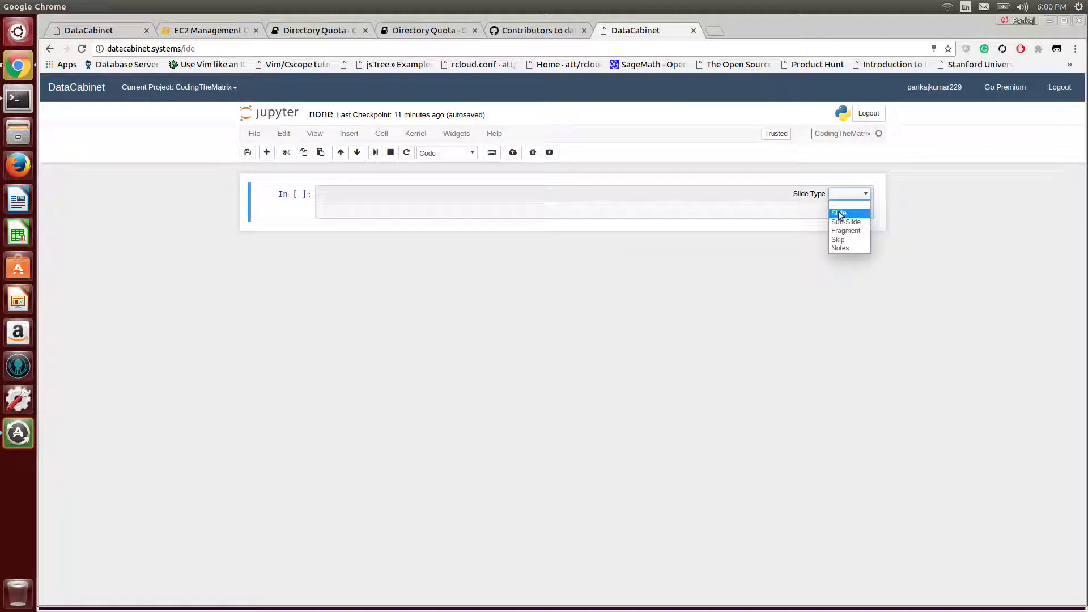
{"action": "left_click", "coordinate": [841, 213]}
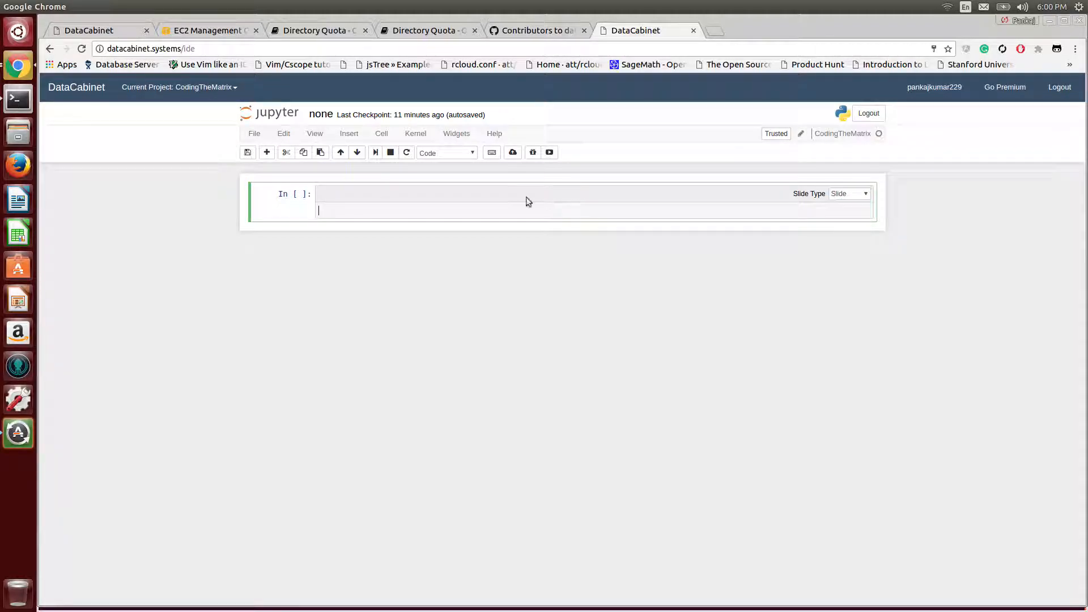
{"action": "left_click", "coordinate": [381, 133]}
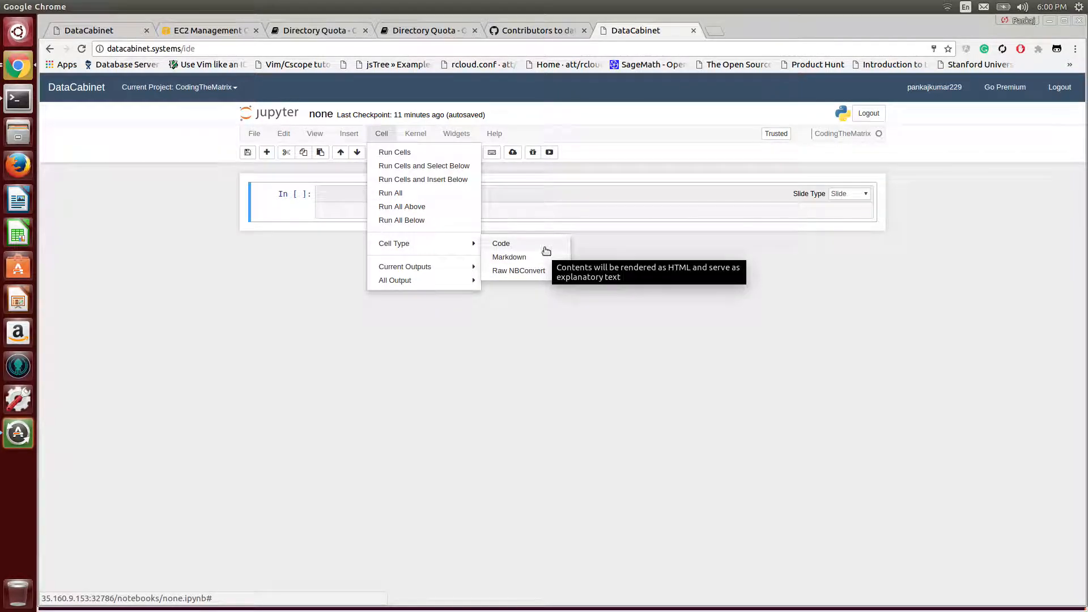
{"action": "mouse_move", "coordinate": [545, 271]}
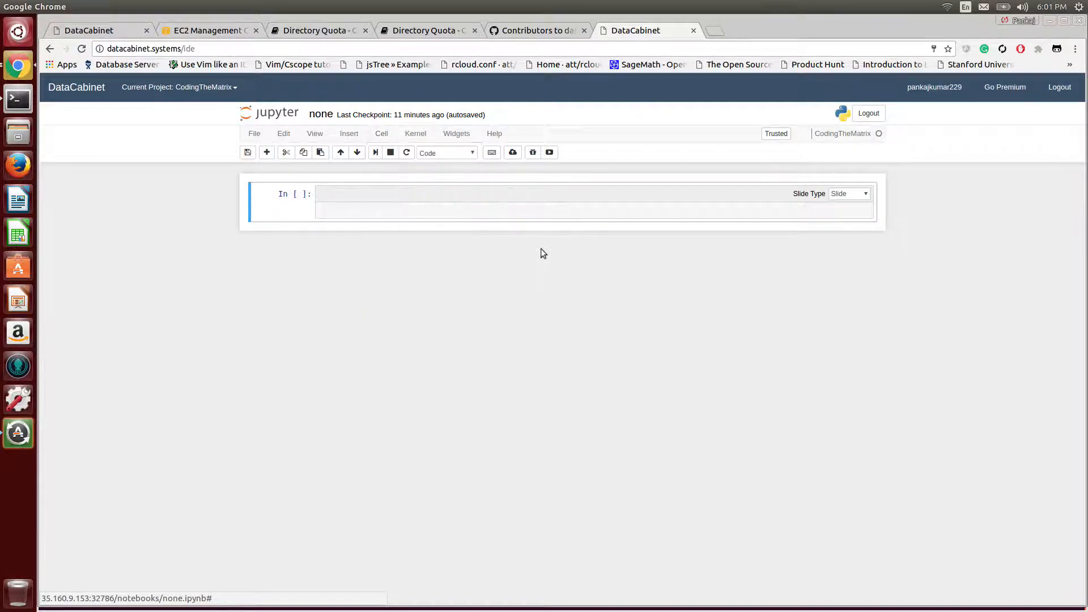
- Enter print ("ABB") in the first cell and insert an empty cell below
{"action": "left_click", "coordinate": [510, 210]}
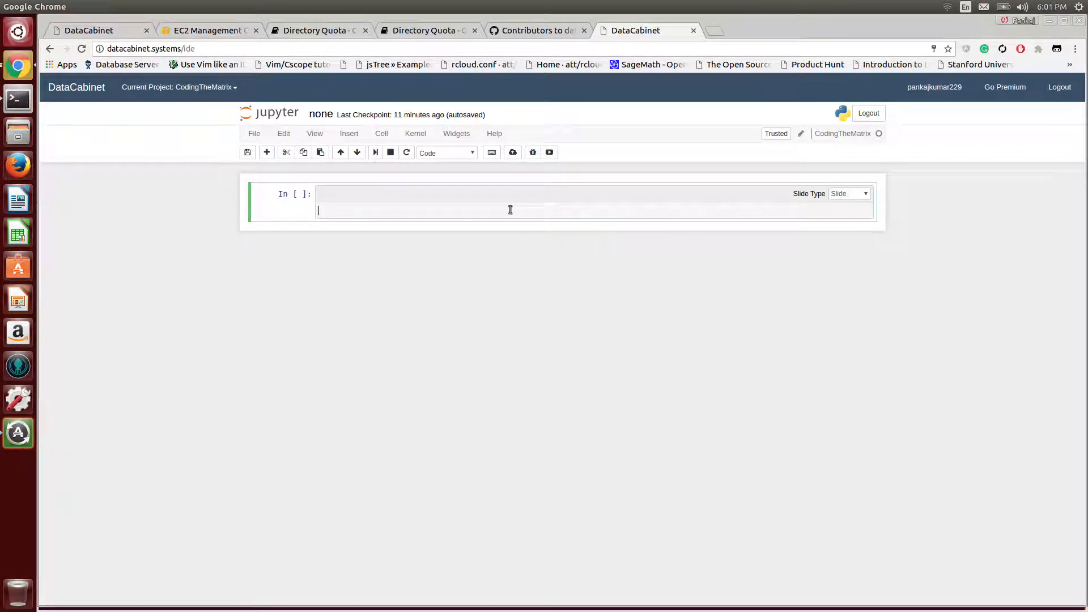
{"action": "type", "text": "print"}
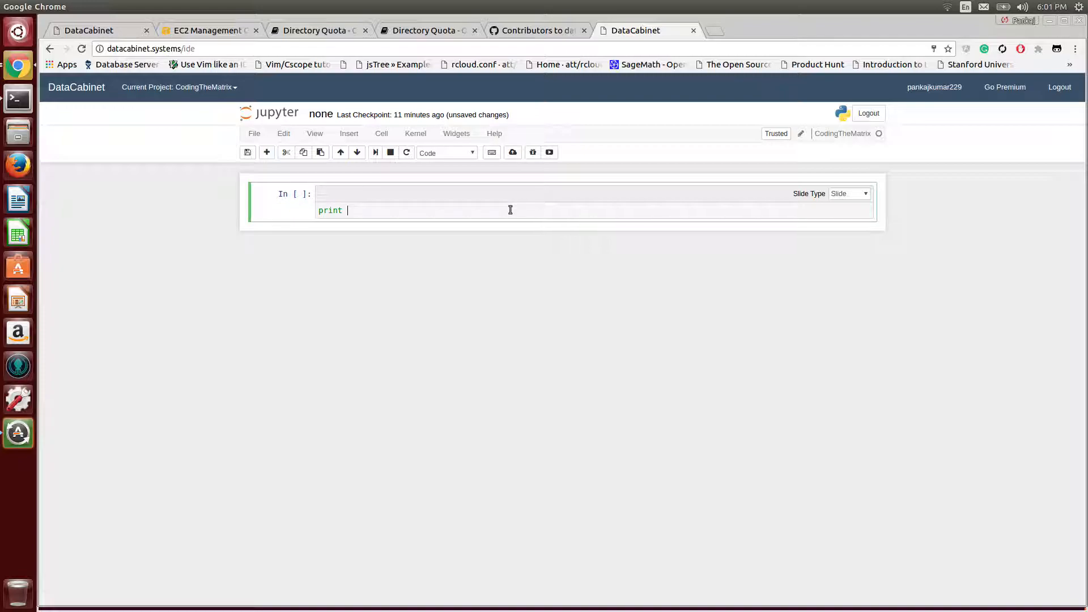
{"action": "type", "text": "(\"AB\")"}
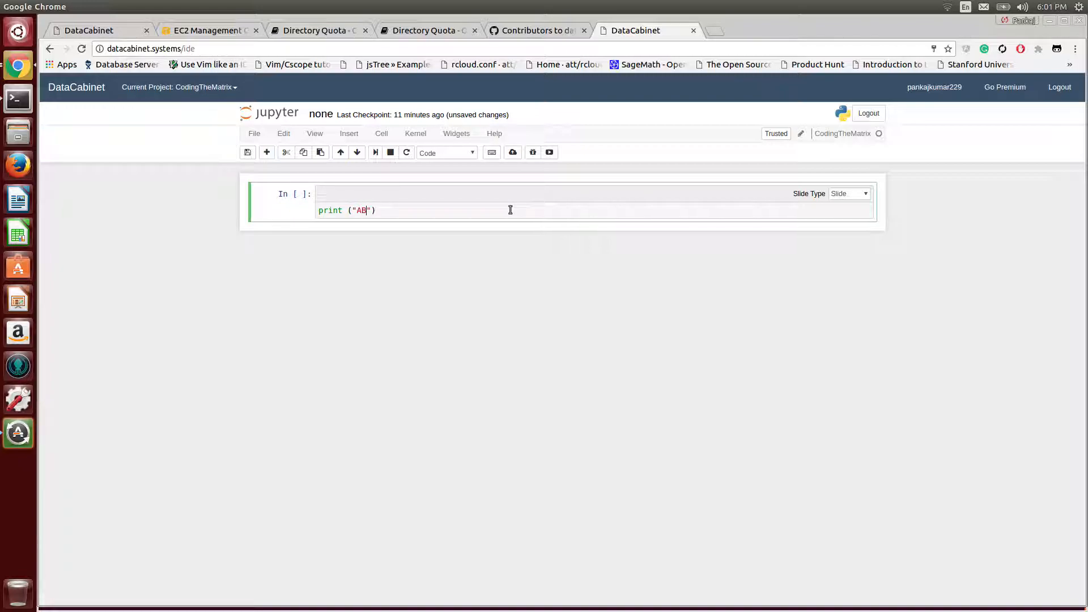
{"action": "type", "text": "B"}
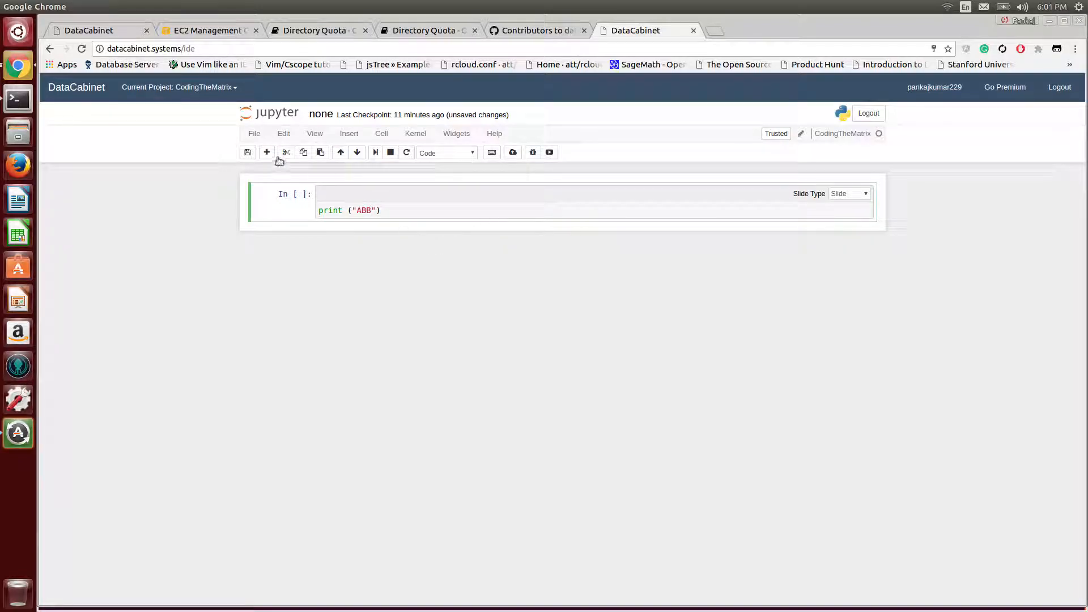
{"action": "left_click", "coordinate": [266, 152]}
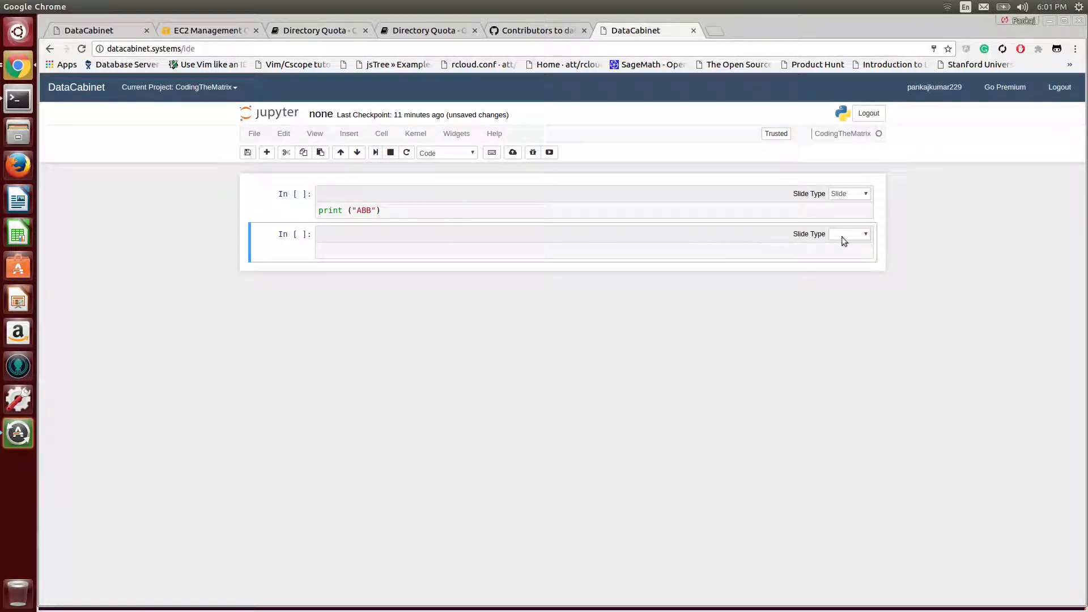
- Make the second cell Markdown with $ \sigma * 4 = \circ $ and render it
{"action": "left_click", "coordinate": [848, 235]}
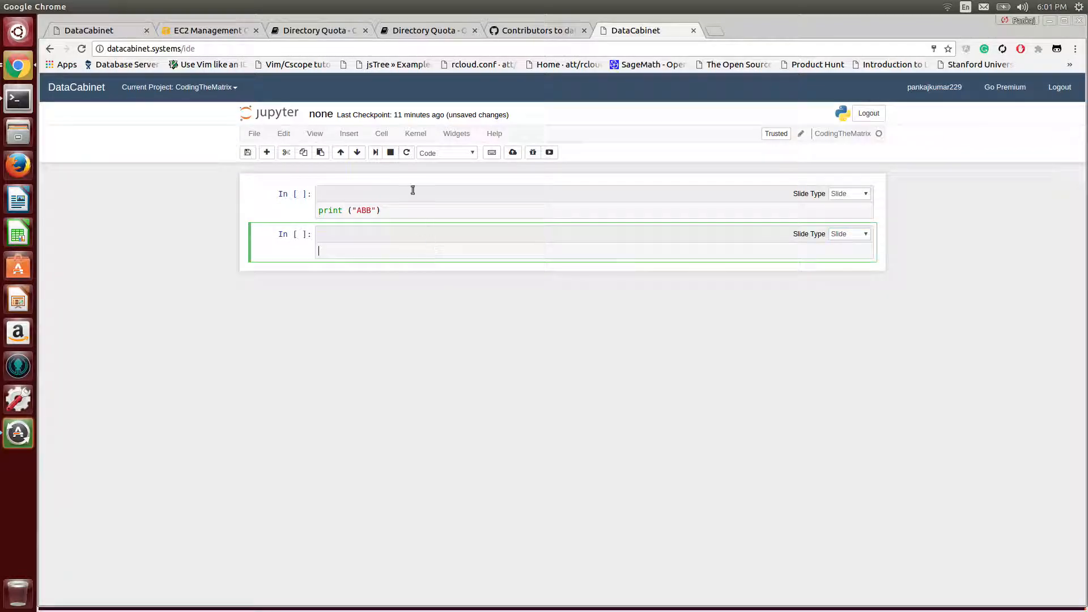
{"action": "left_click", "coordinate": [381, 133]}
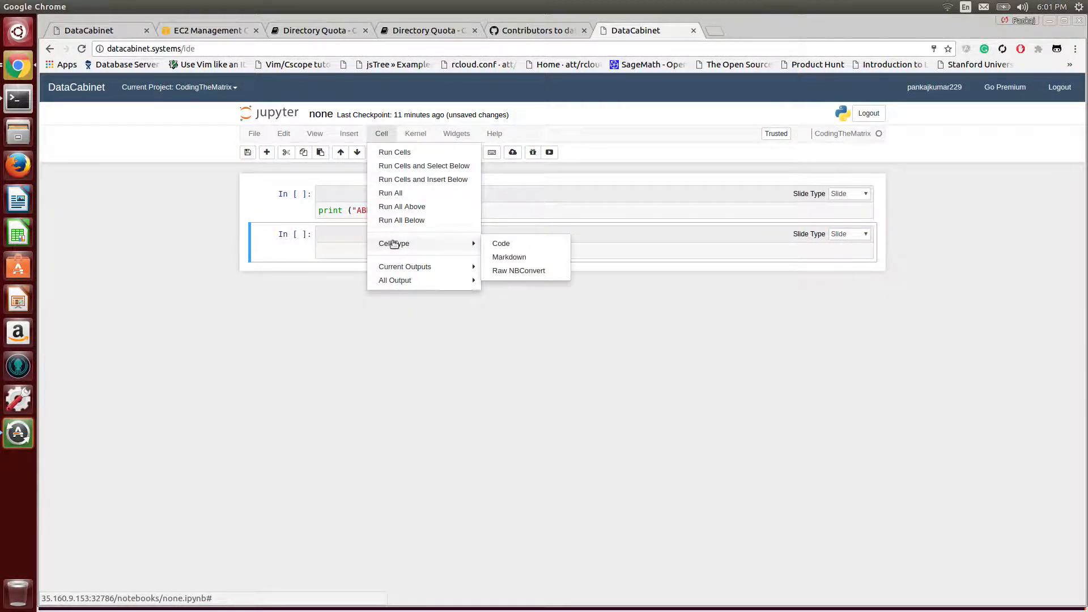
{"action": "left_click", "coordinate": [509, 257]}
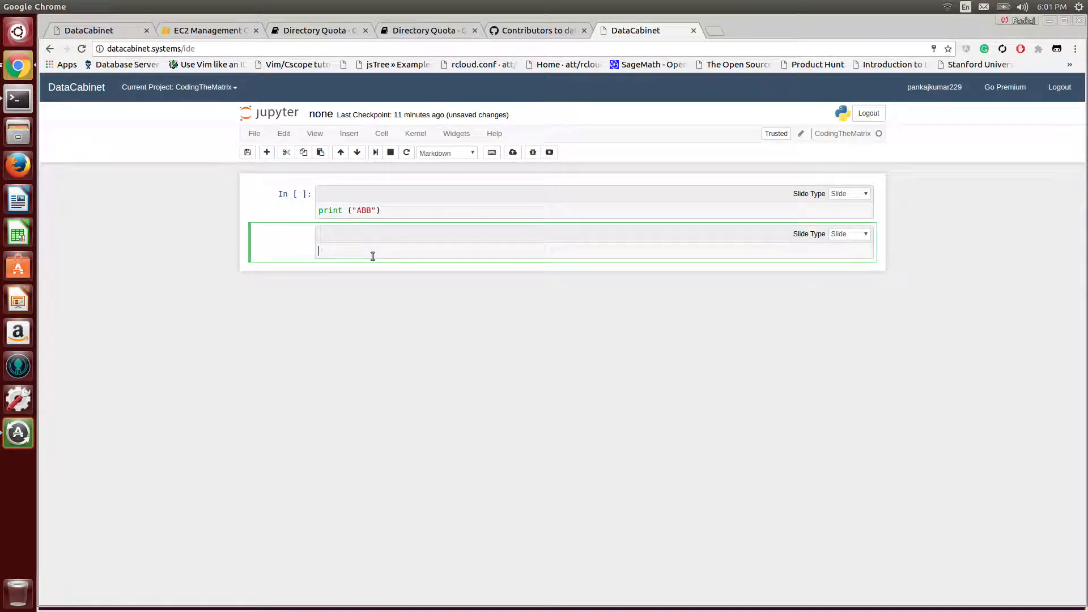
{"action": "type", "text": "$"}
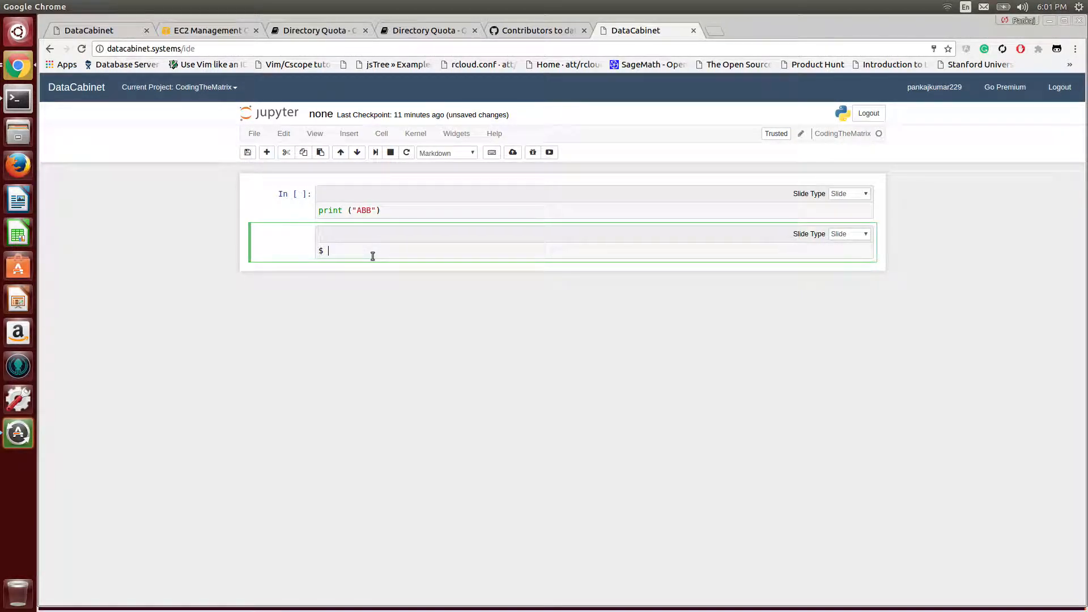
{"action": "type", "text": "$"}
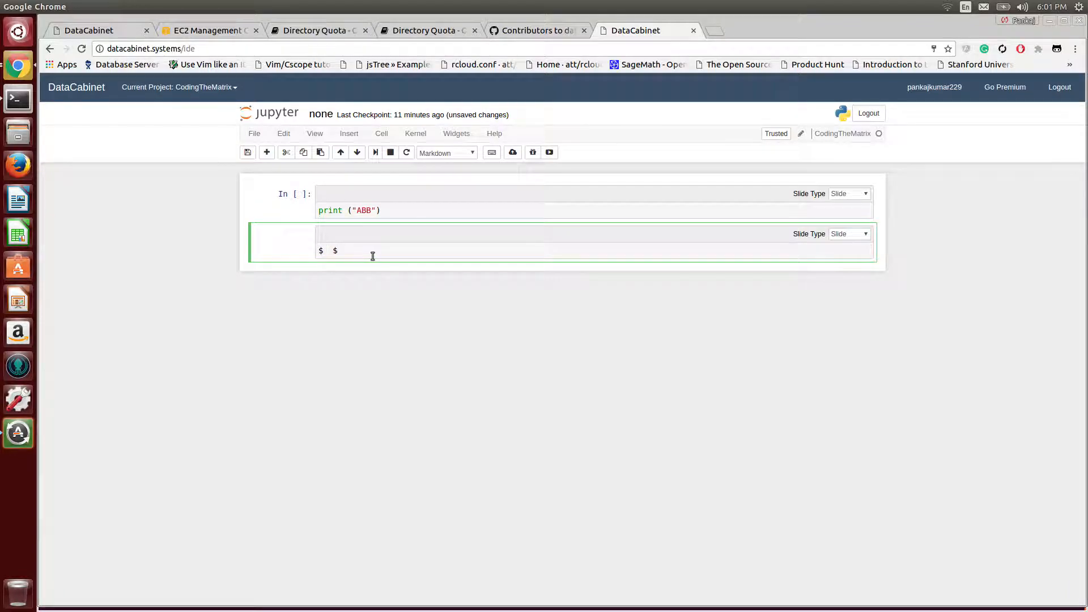
{"action": "type", "text": "\\sigma * 4"}
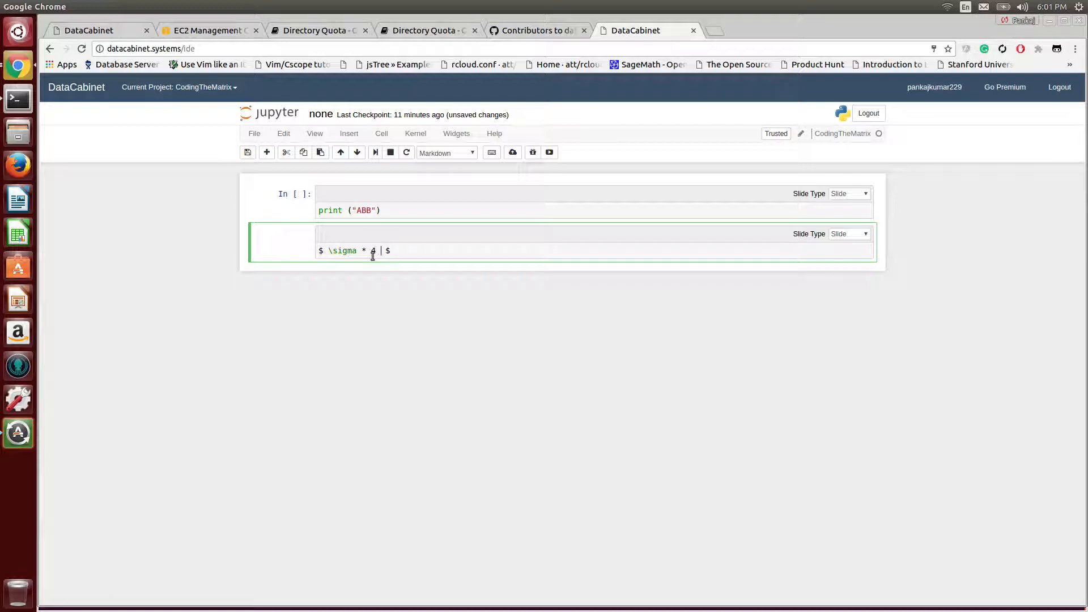
{"action": "type", "text": "="}
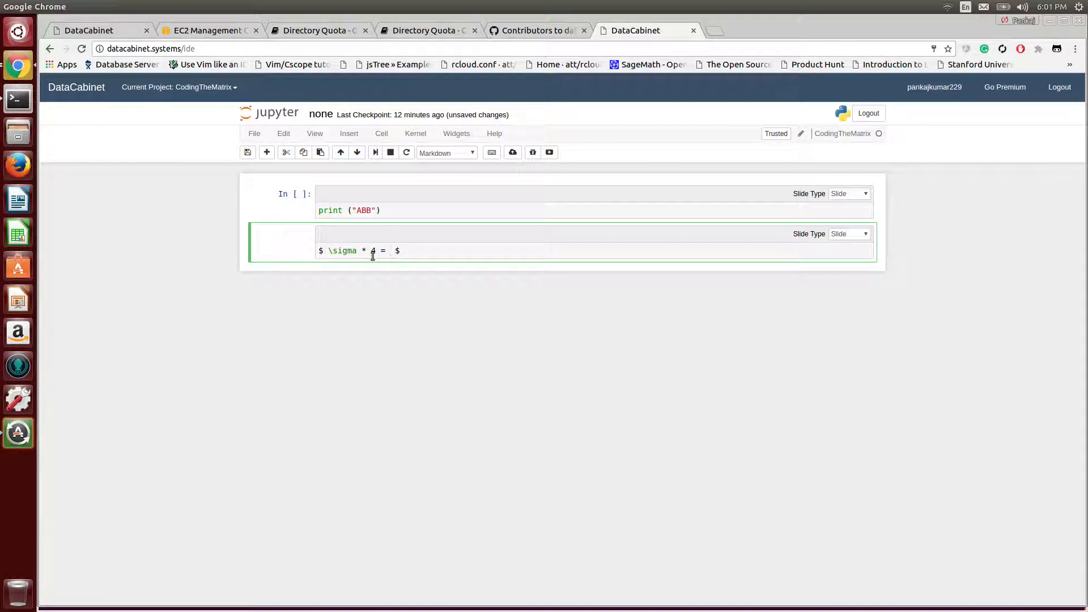
{"action": "type", "text": "\\circ"}
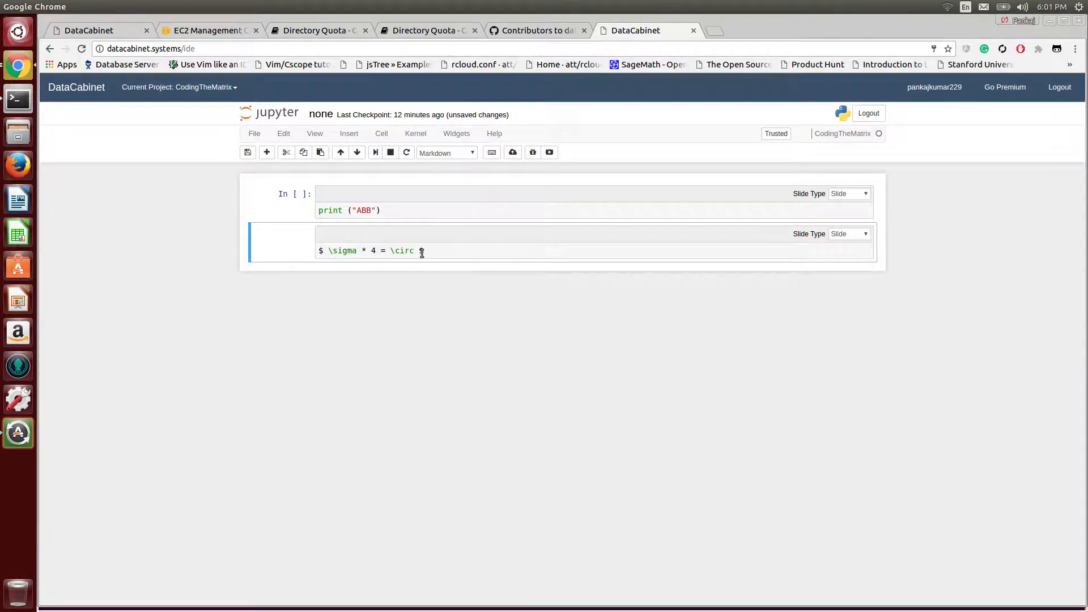
{"action": "key", "text": "shift+Enter"}
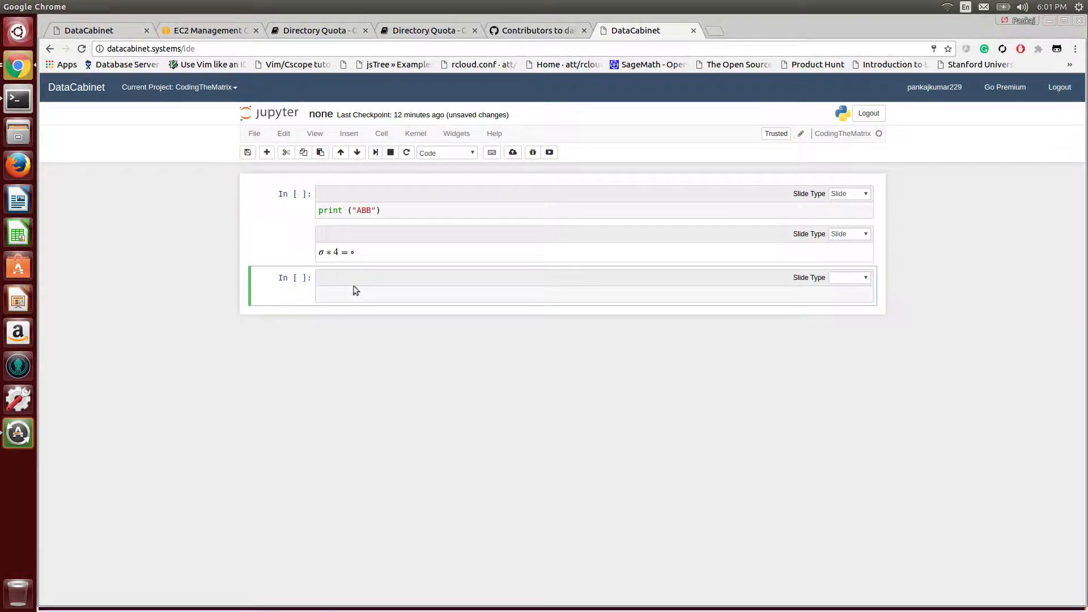
- Cut the empty third cell, run the print cell to output ABB, and open the slideshow panel
{"action": "left_click", "coordinate": [285, 152]}
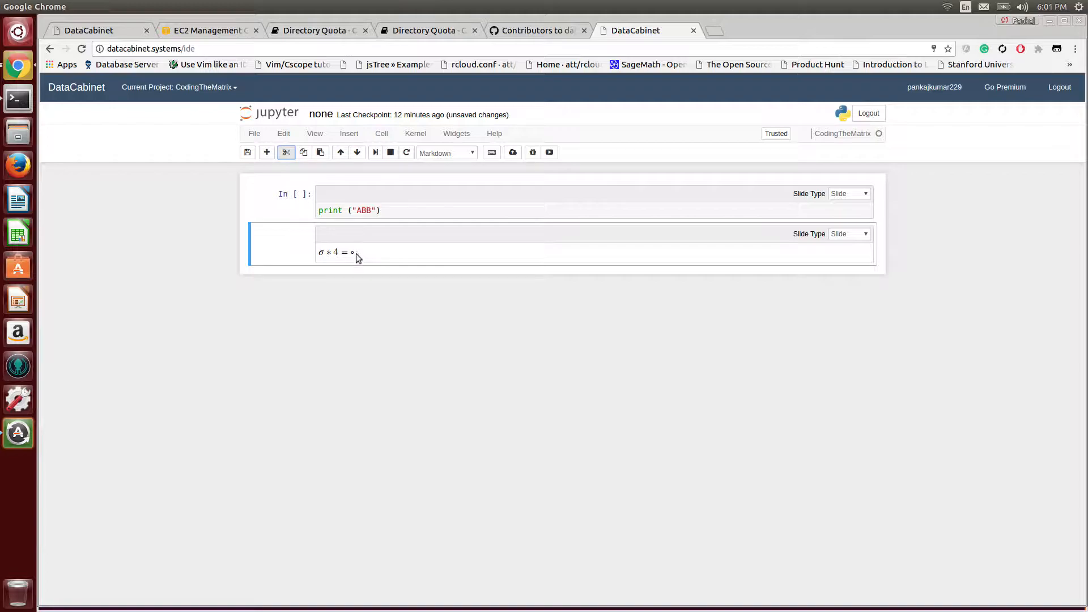
{"action": "mouse_move", "coordinate": [368, 276]}
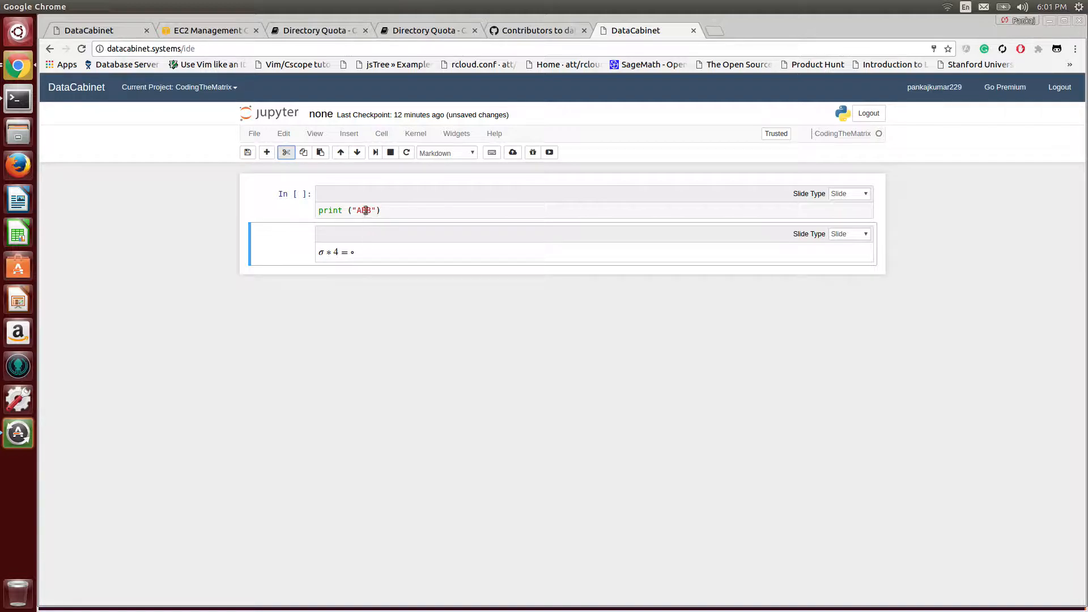
{"action": "left_click", "coordinate": [376, 152]}
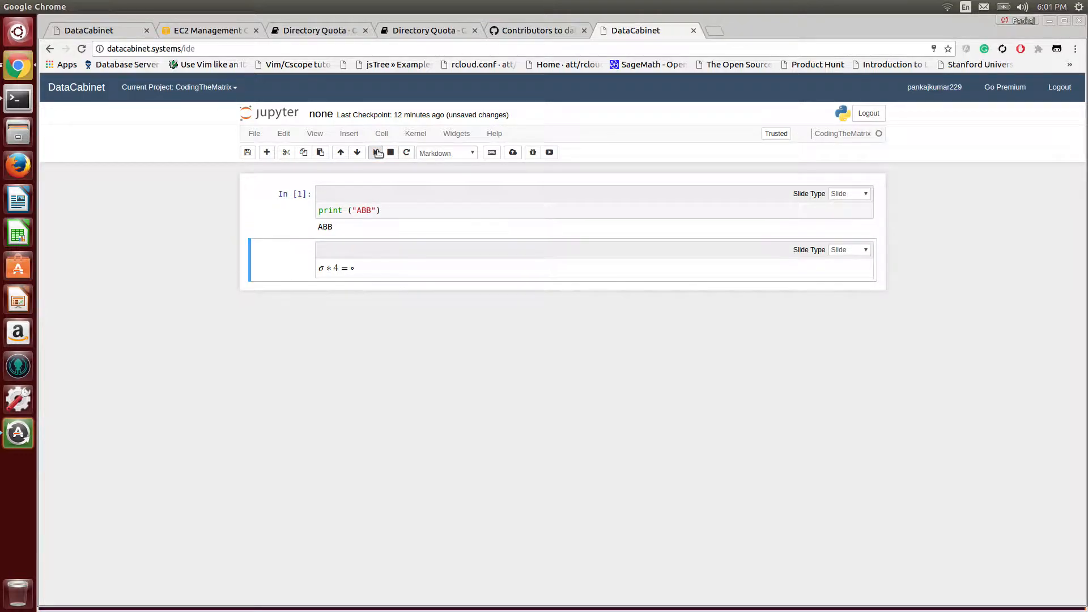
{"action": "mouse_move", "coordinate": [337, 343]}
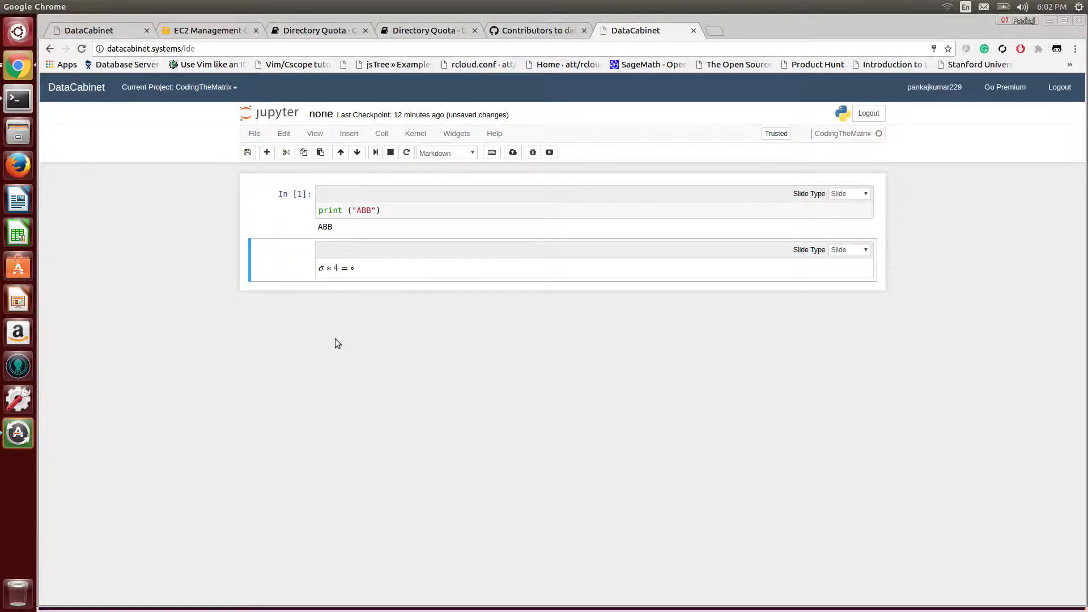
{"action": "mouse_move", "coordinate": [743, 303]}
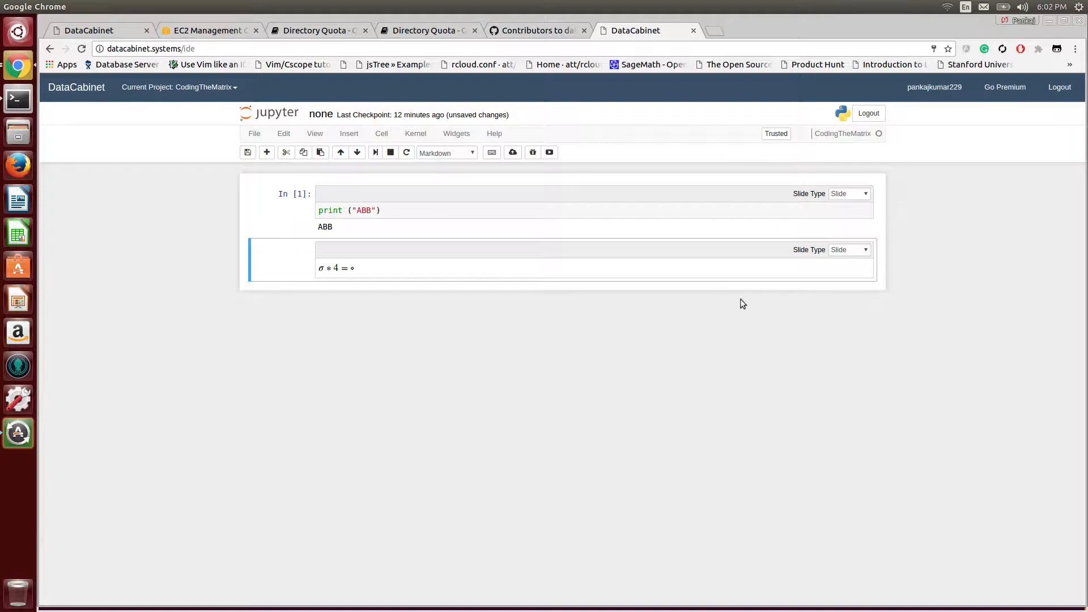
{"action": "left_click", "coordinate": [532, 152]}
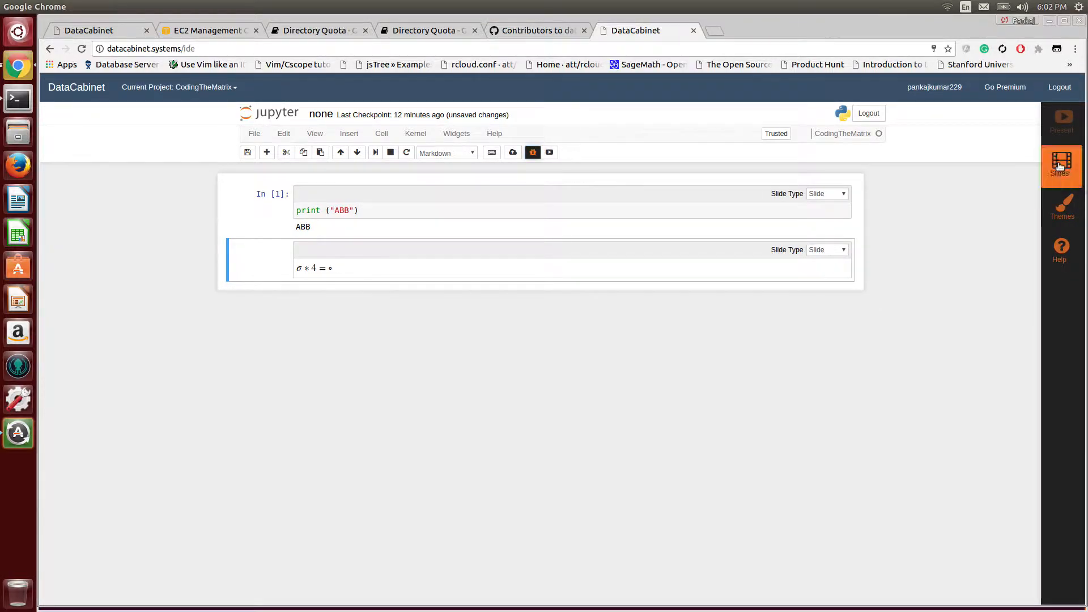
- Generate two RISE/reveal.js slides from the notebook and start presenting them
{"action": "left_click", "coordinate": [1061, 165]}
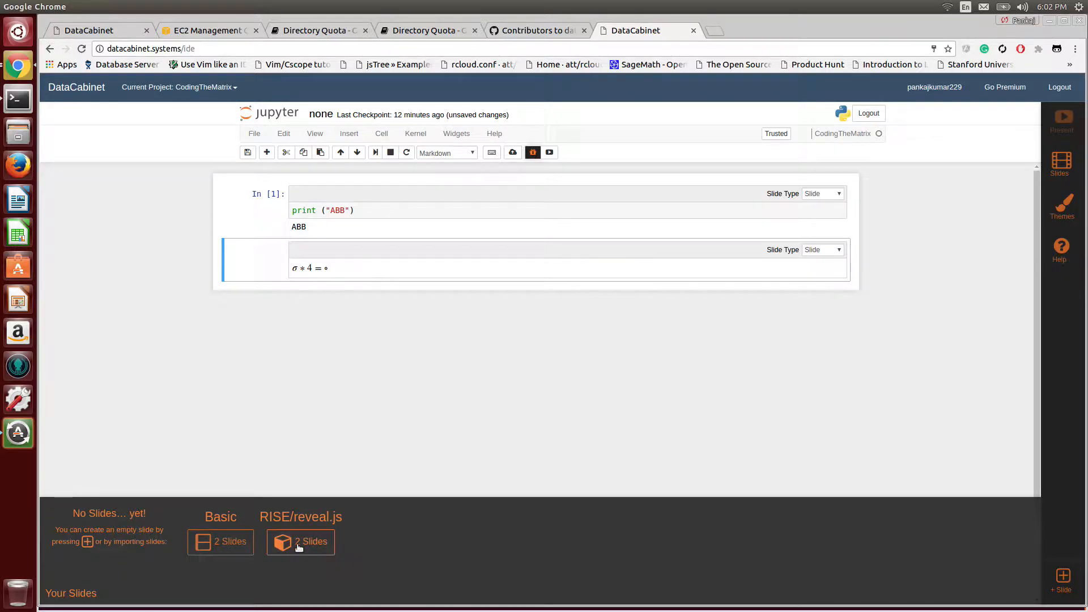
{"action": "left_click", "coordinate": [299, 541]}
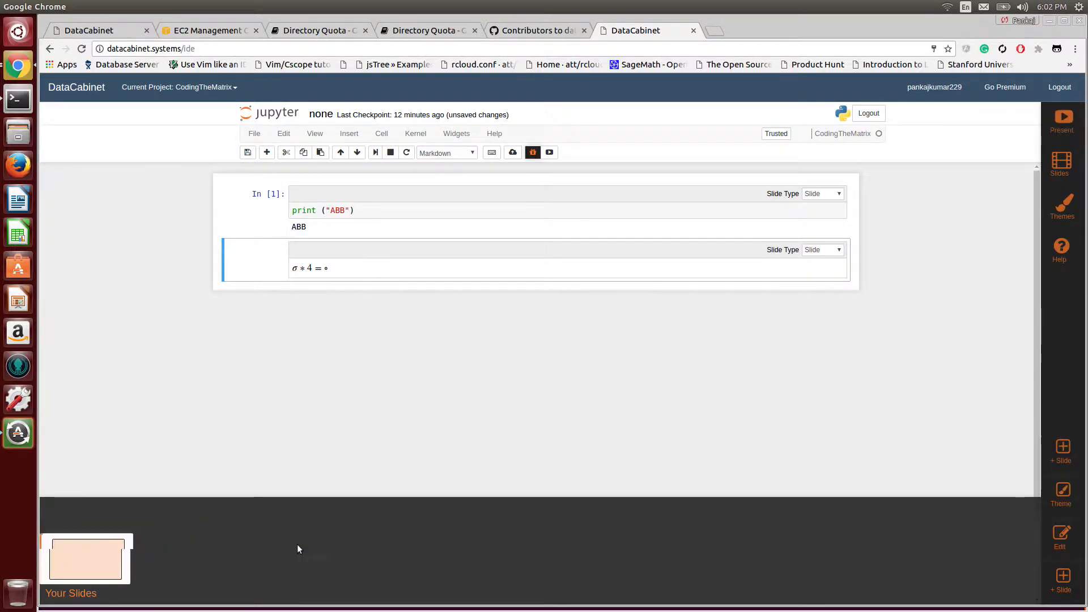
{"action": "left_click", "coordinate": [1061, 449]}
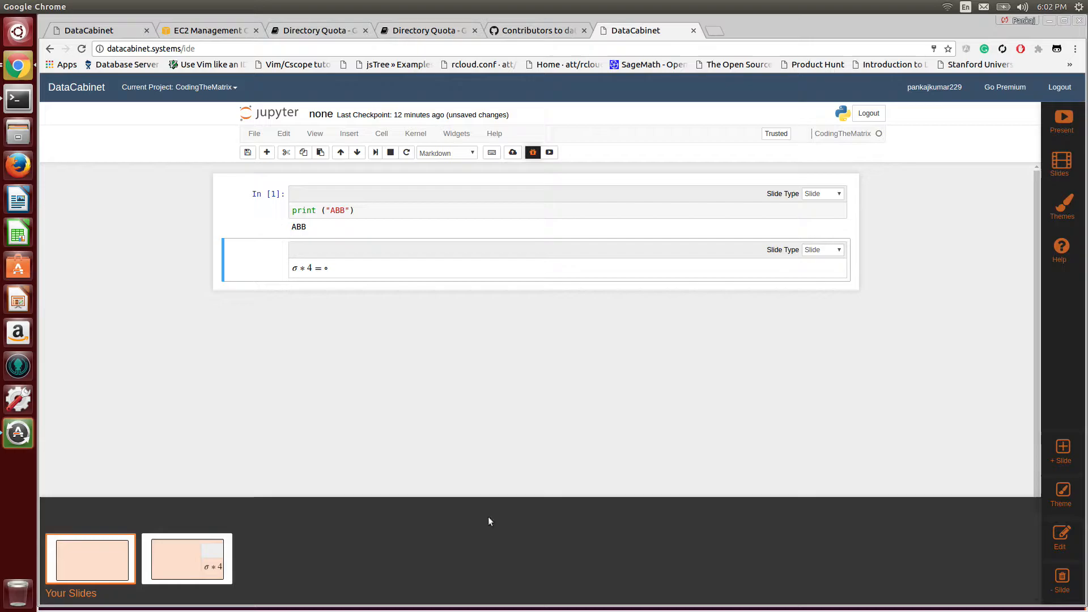
{"action": "mouse_move", "coordinate": [525, 451]}
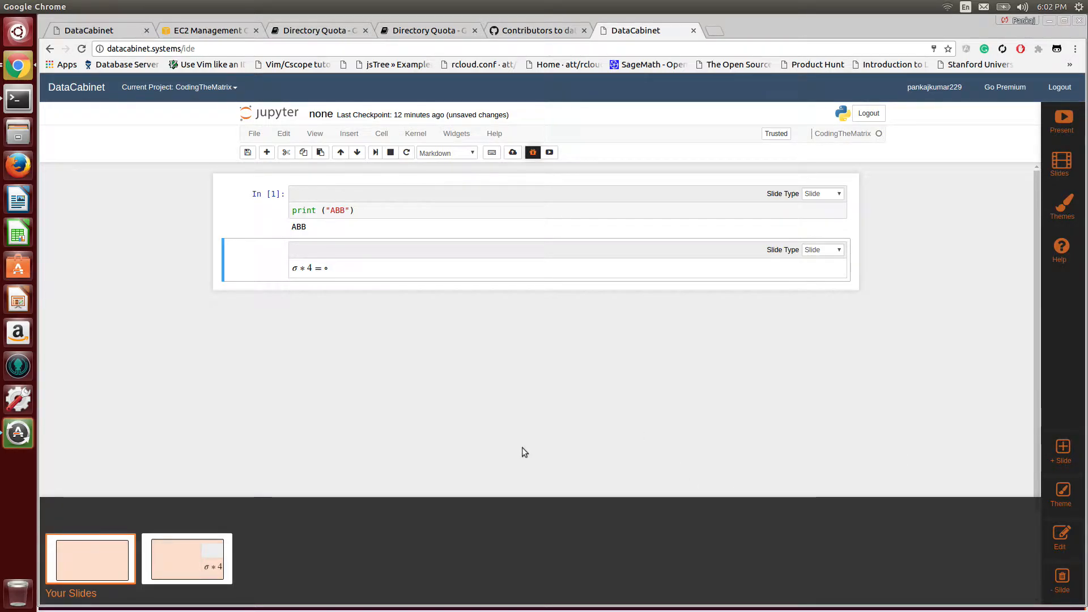
{"action": "mouse_move", "coordinate": [1017, 208]}
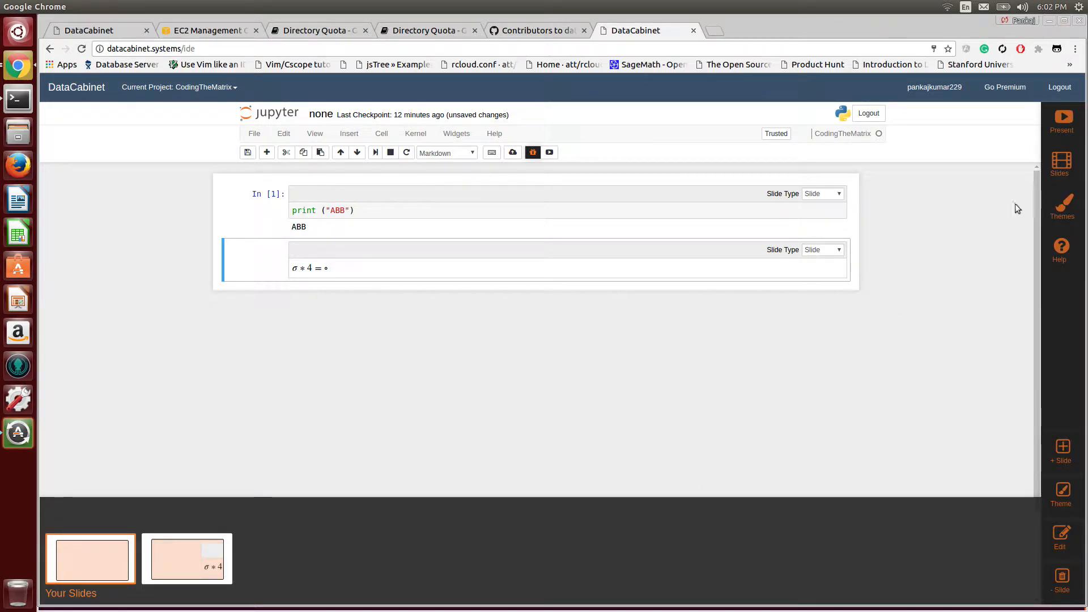
{"action": "left_click", "coordinate": [1061, 118]}
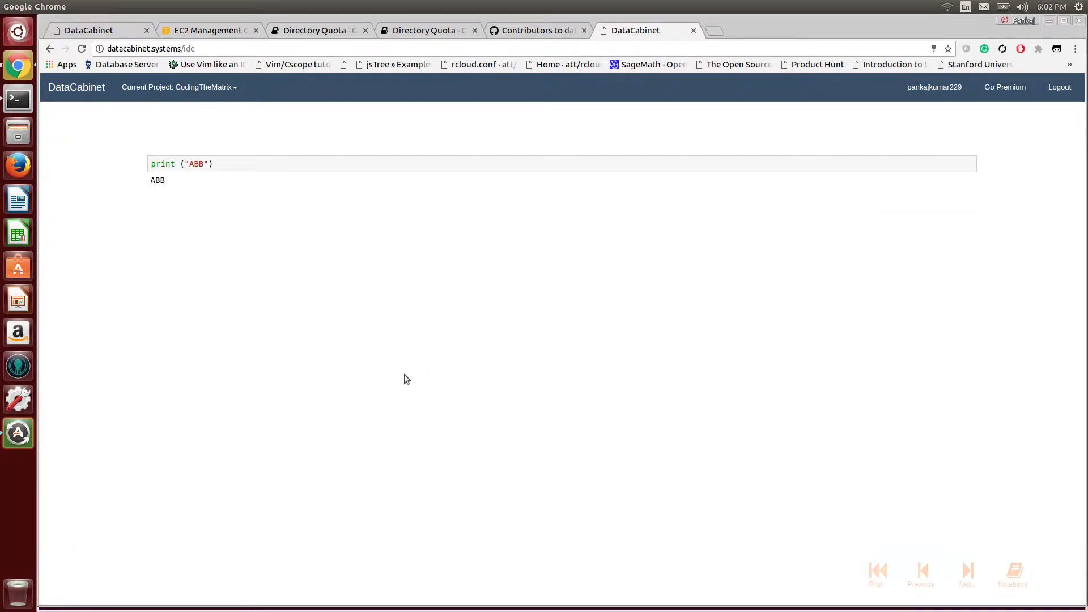
{"action": "mouse_move", "coordinate": [736, 448]}
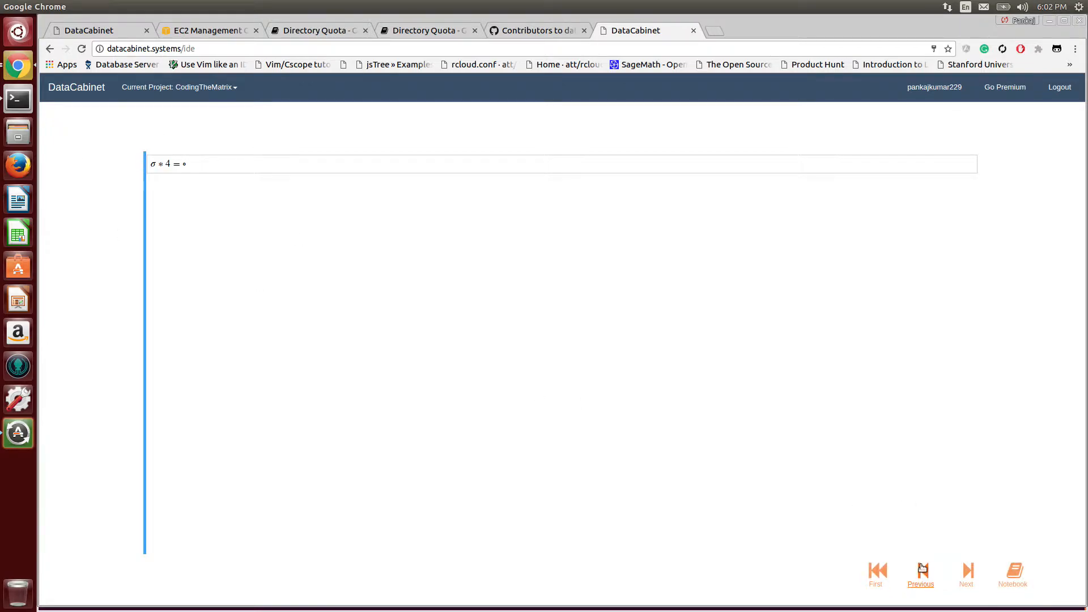
- Go back from the formula slide to the previous ABB output slide
{"action": "left_click", "coordinate": [921, 571]}
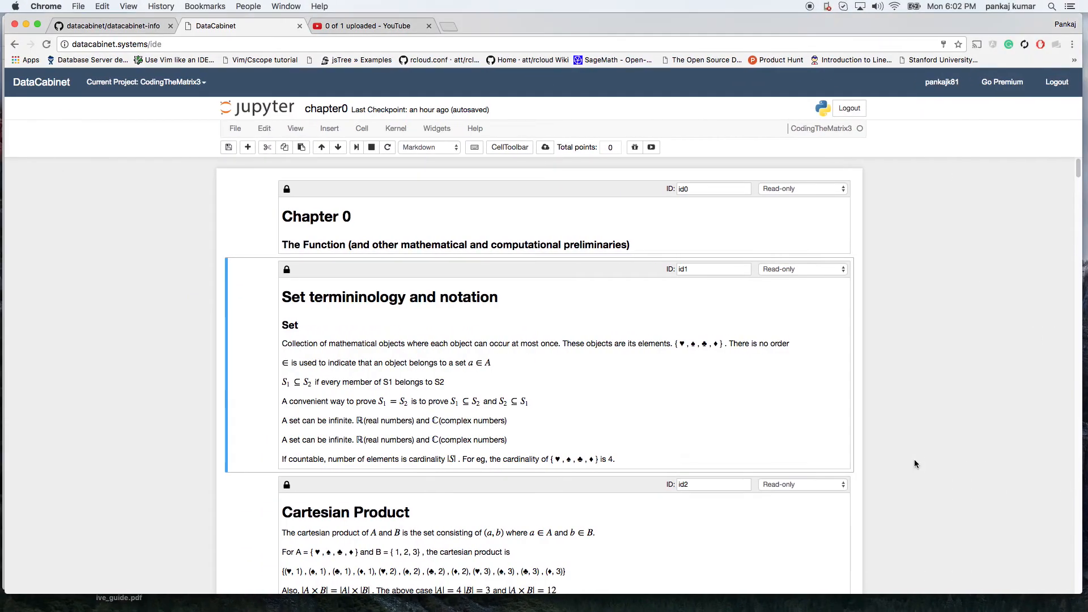
{"action": "mouse_move", "coordinate": [467, 188]}
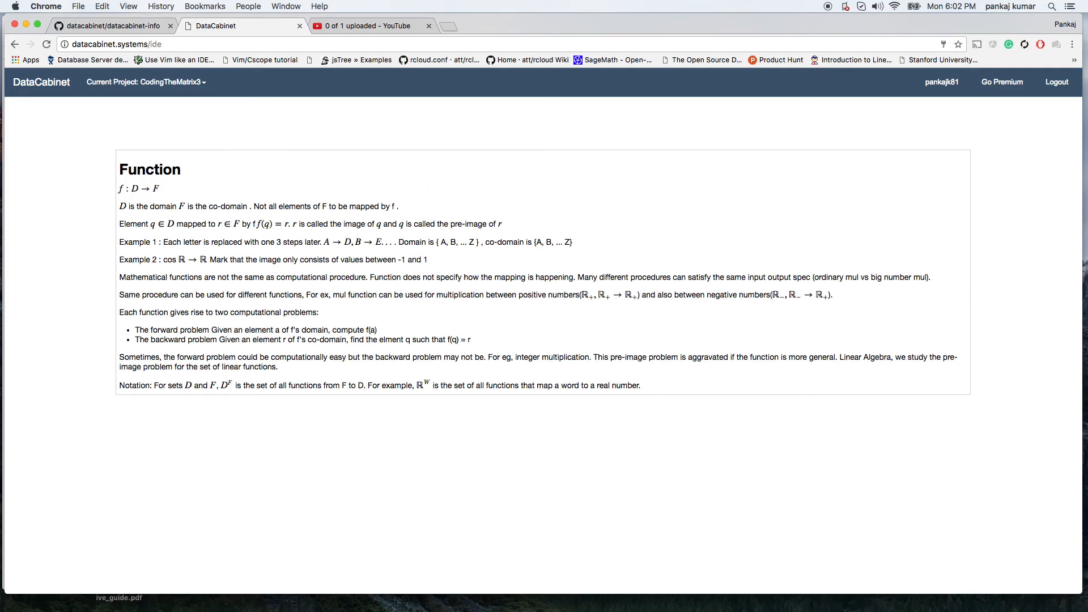
{"action": "mouse_move", "coordinate": [958, 594]}
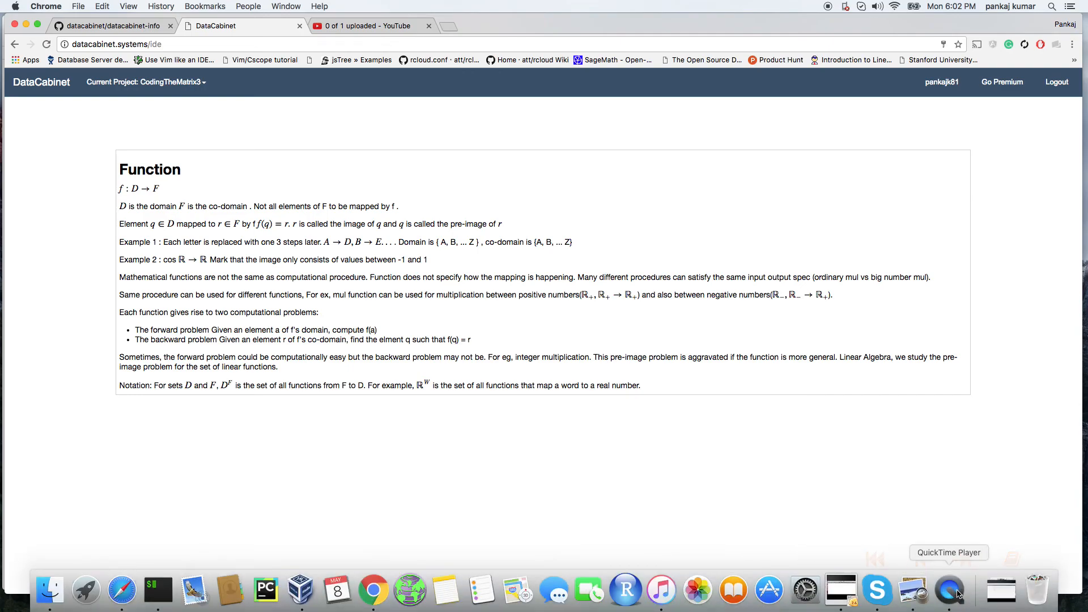